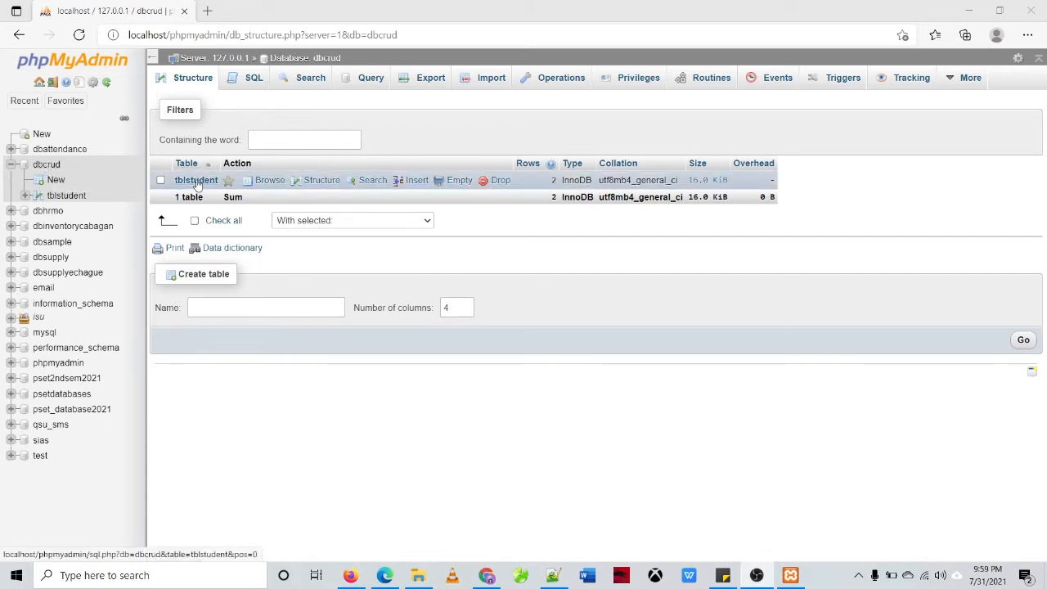
mouse_move(478, 105)
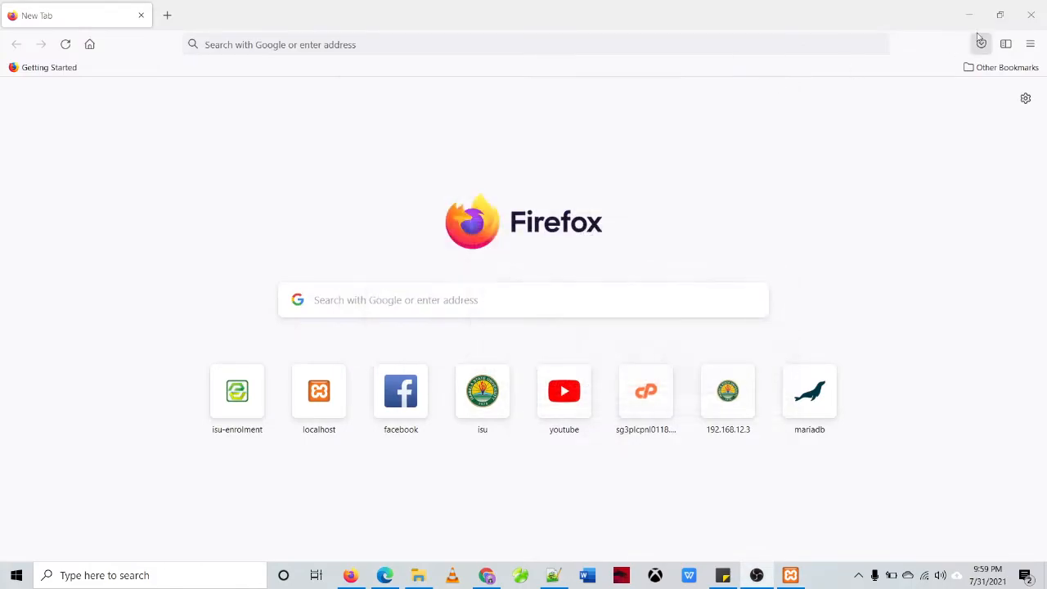
Switch to Notepad++ and write an empty PHP block with <?php and ?> tags, then start saving
click(553, 576)
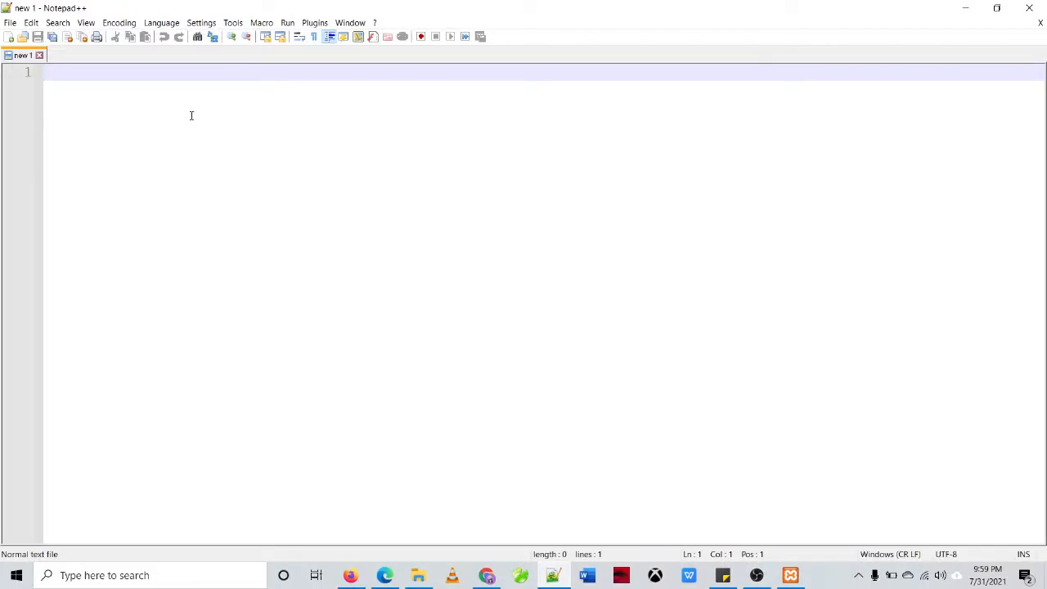
text(<p)
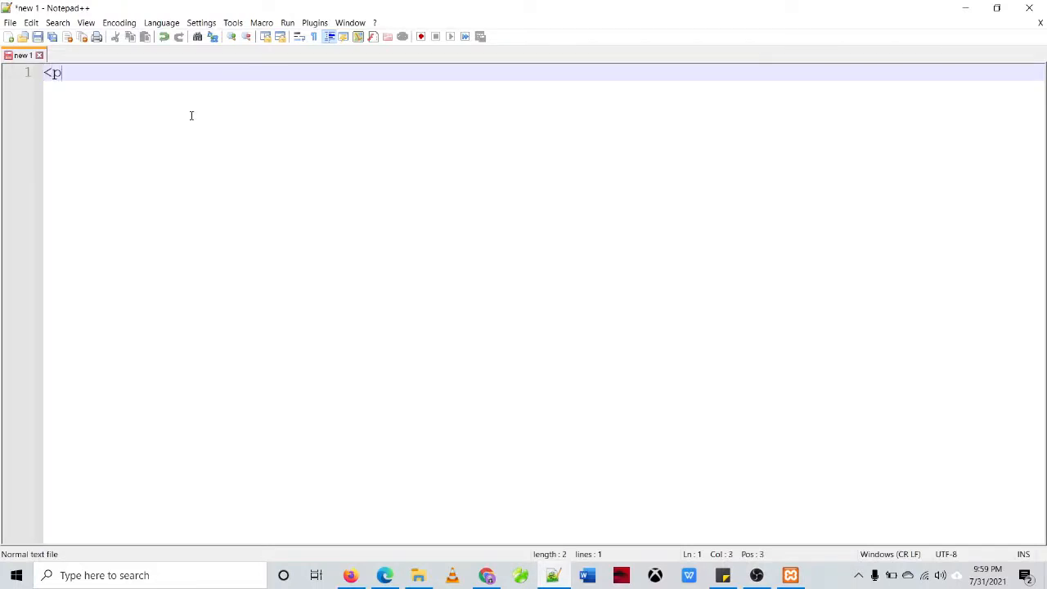
key(Backspace)
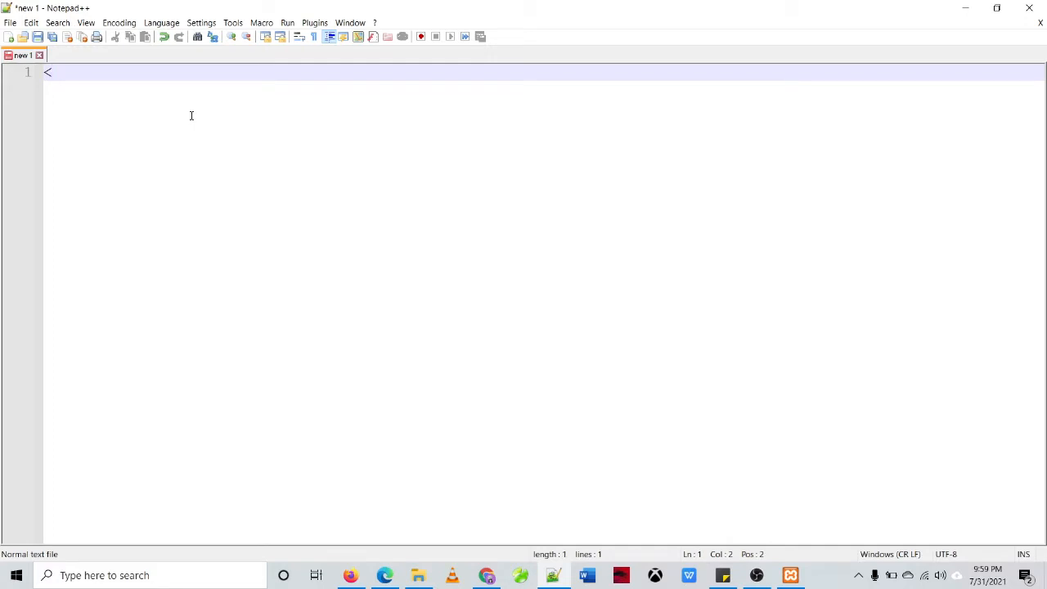
text(?php)
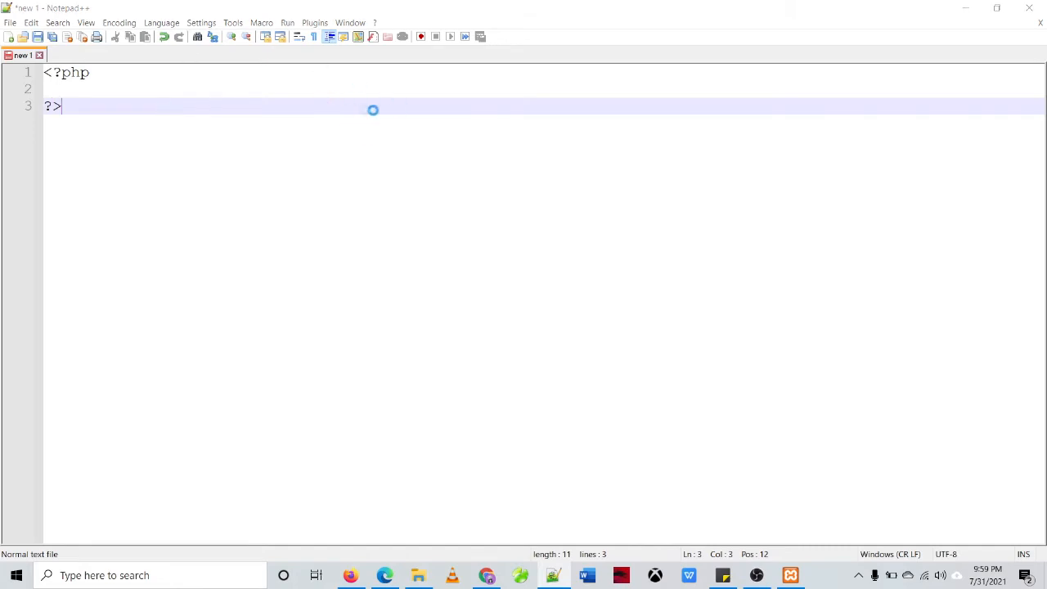
key(Ctrl+s)
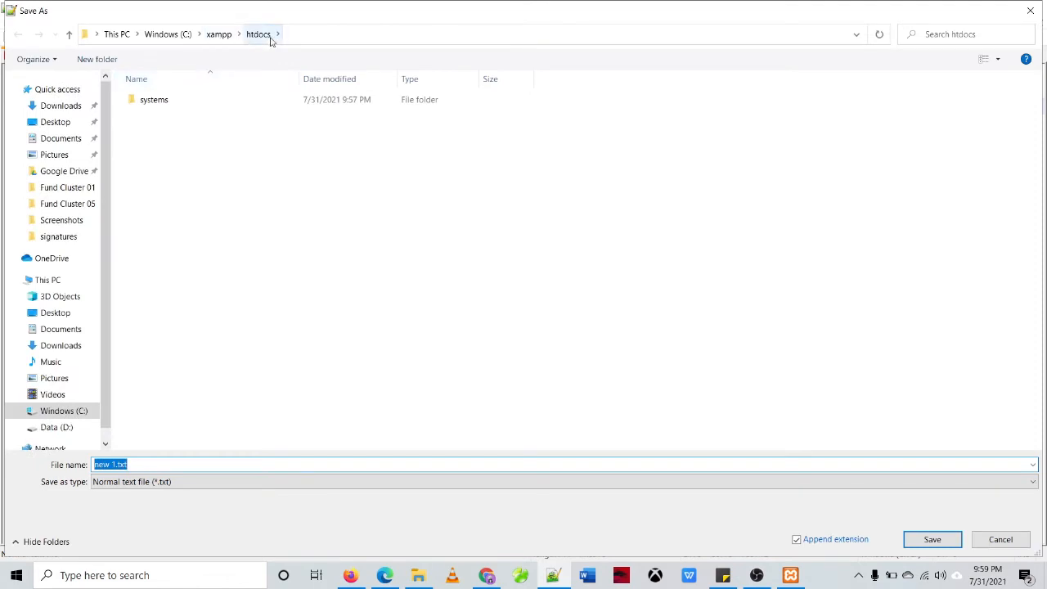
mouse_move(96, 59)
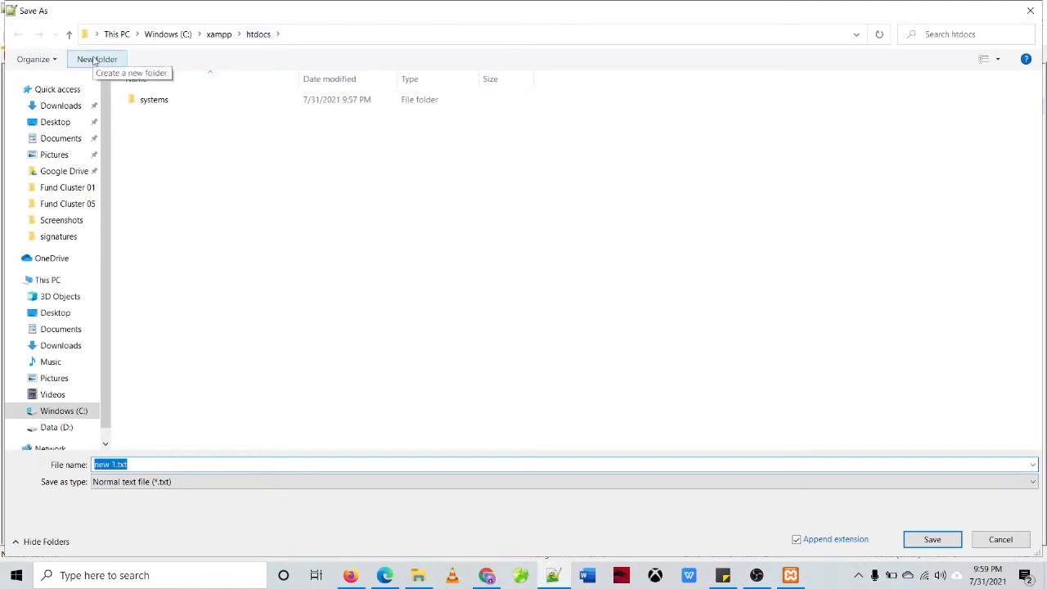
Create a crud folder in htdocs and save the file there as a PHP file named db.php
click(96, 59)
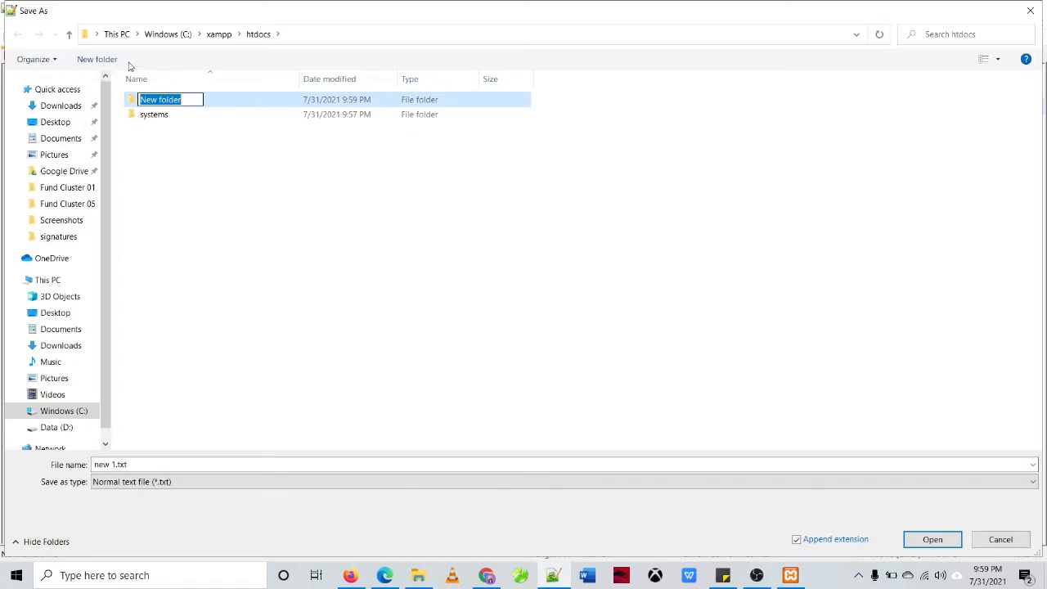
text(crud)
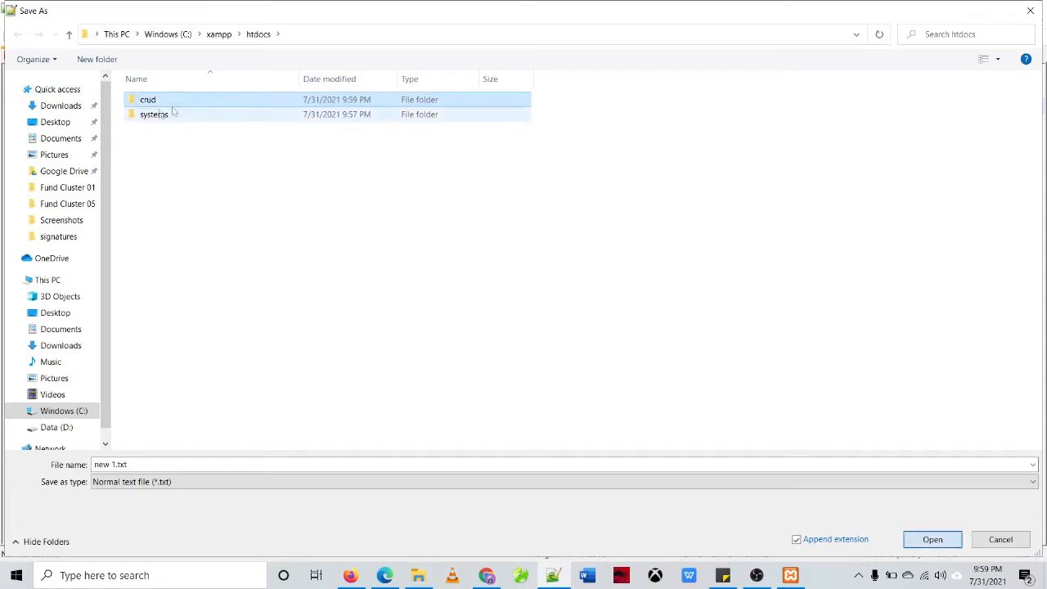
double_click(148, 100)
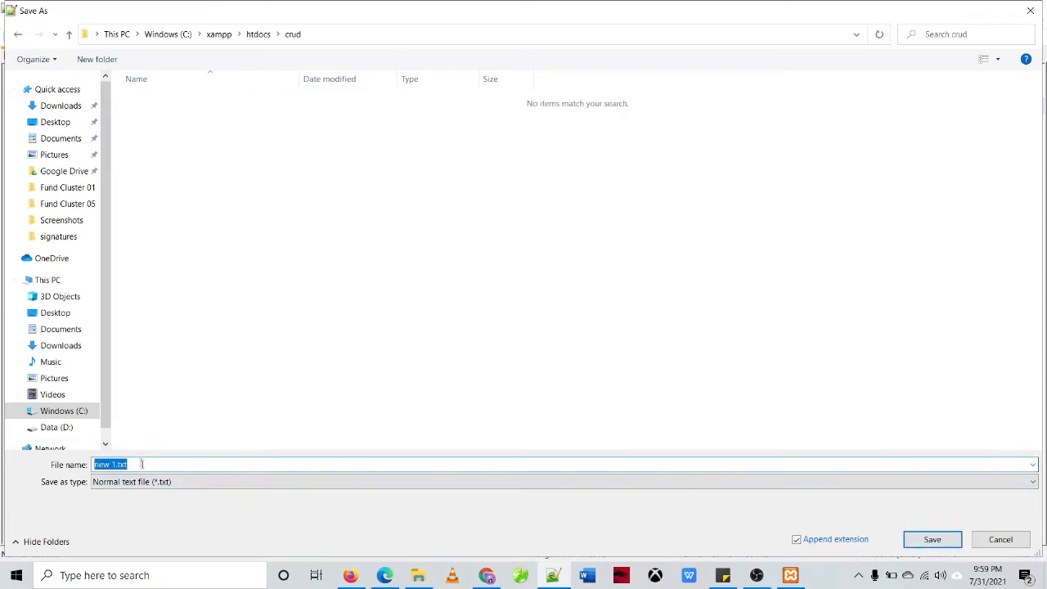
click(1031, 478)
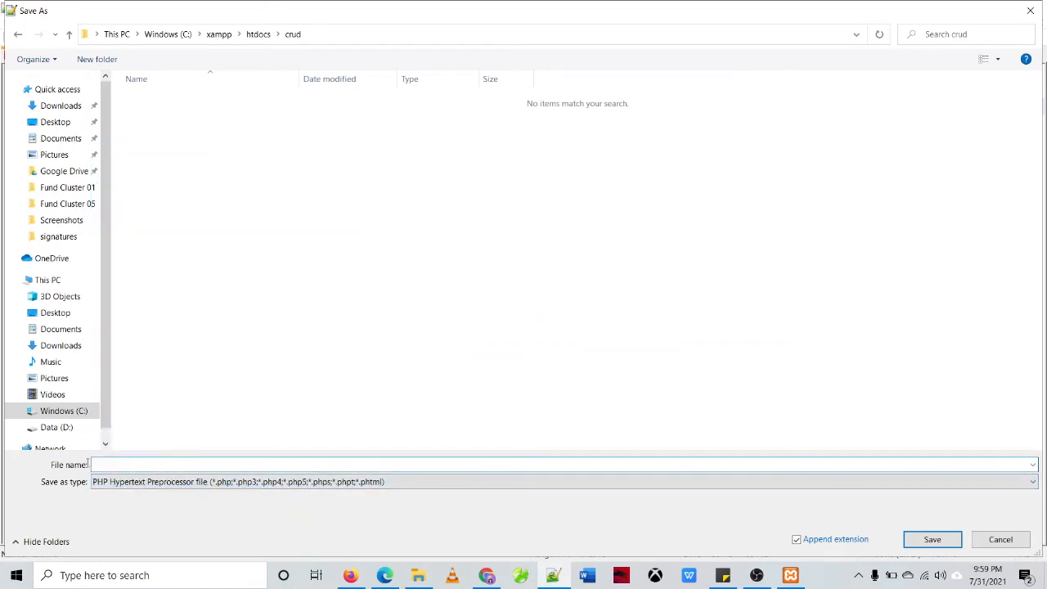
text(db.php)
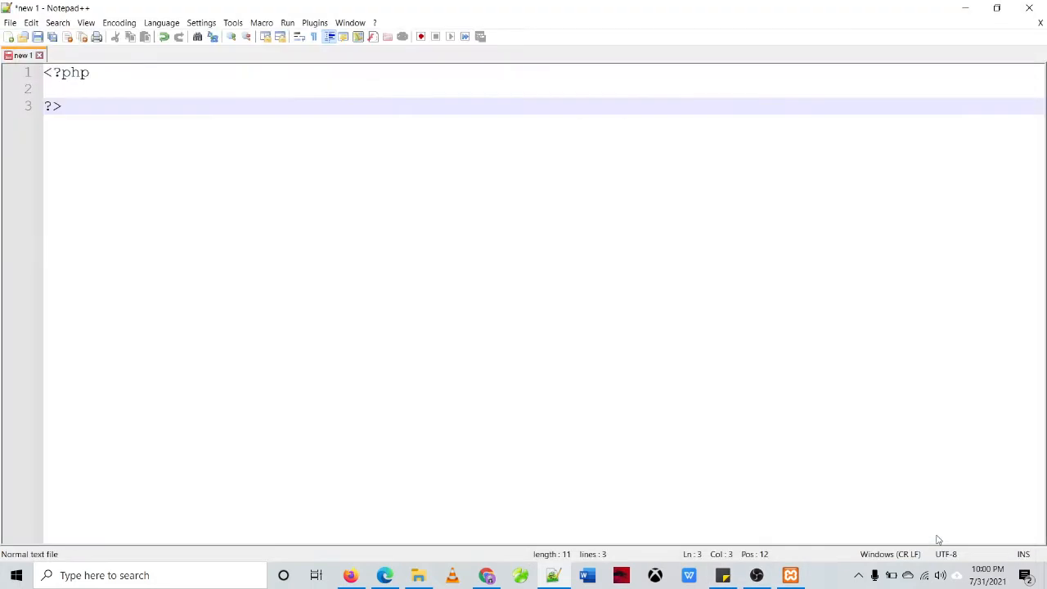
Save the file and declare $servername = "localhost"; inside the PHP block
key(ctrl+s)
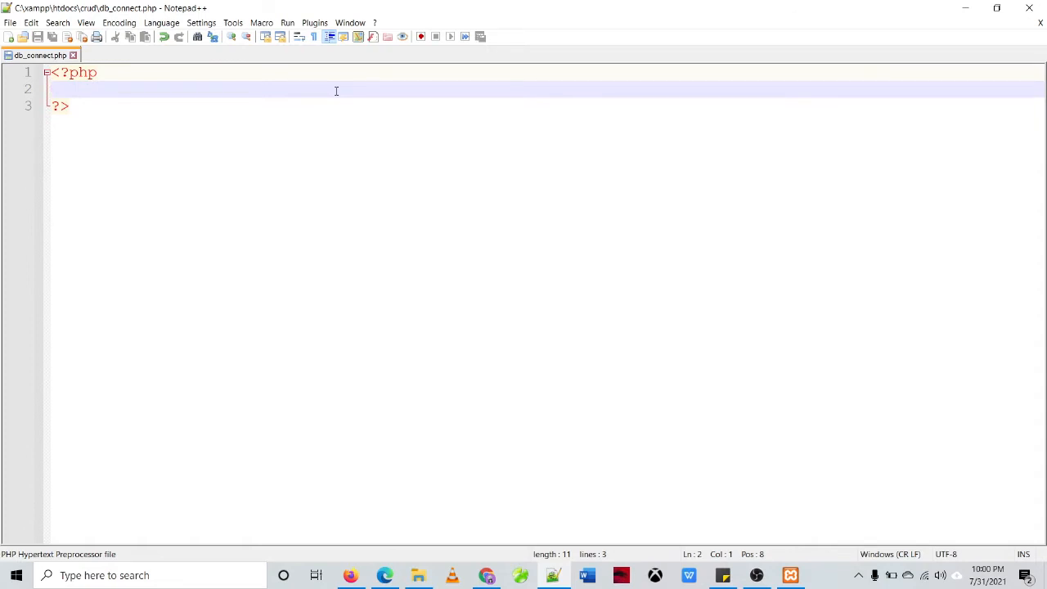
key(Enter)
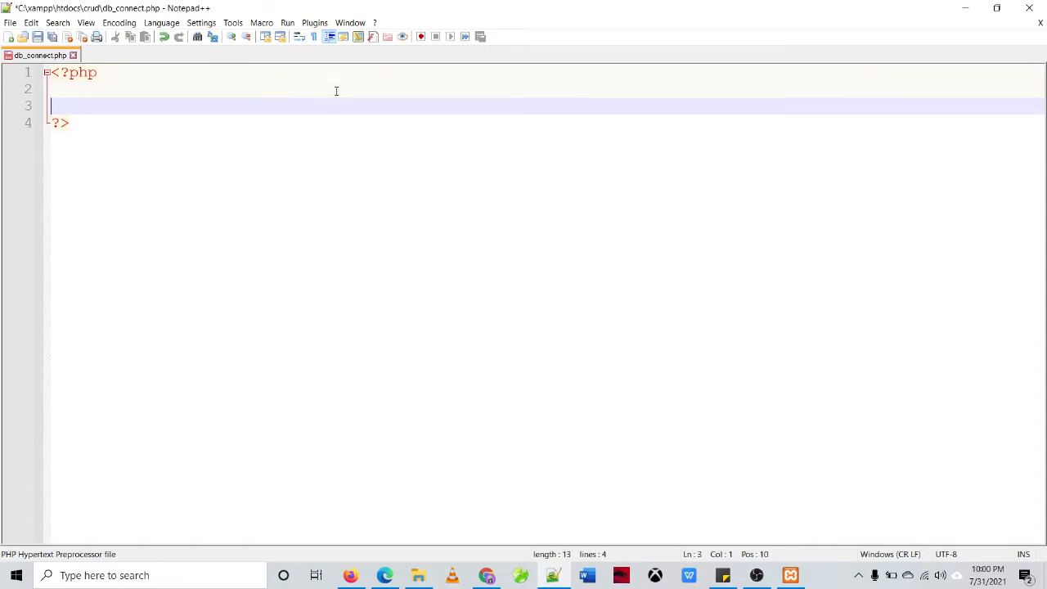
mouse_move(331, 82)
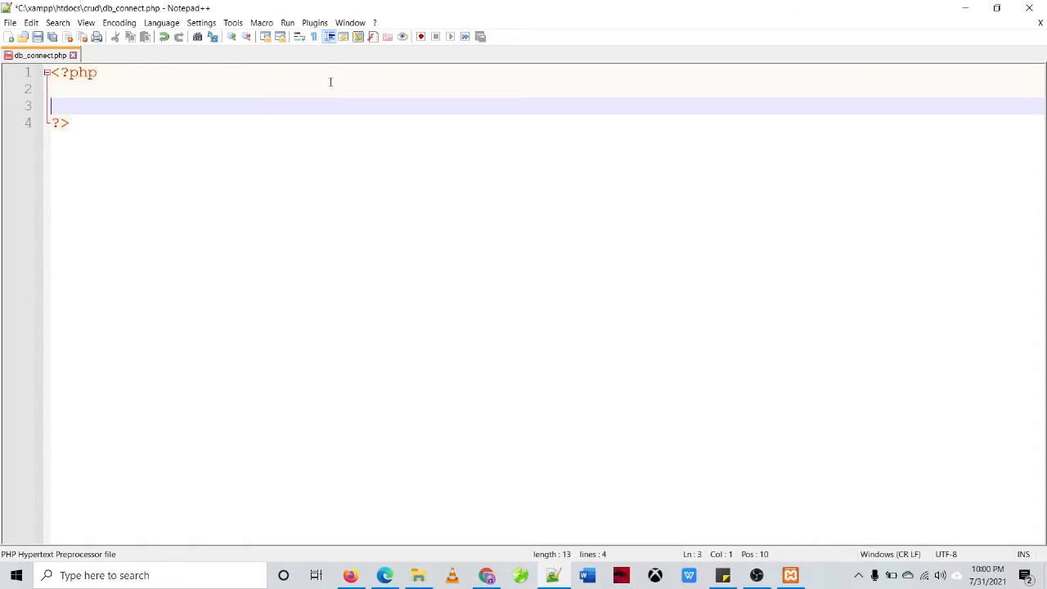
key(Backspace)
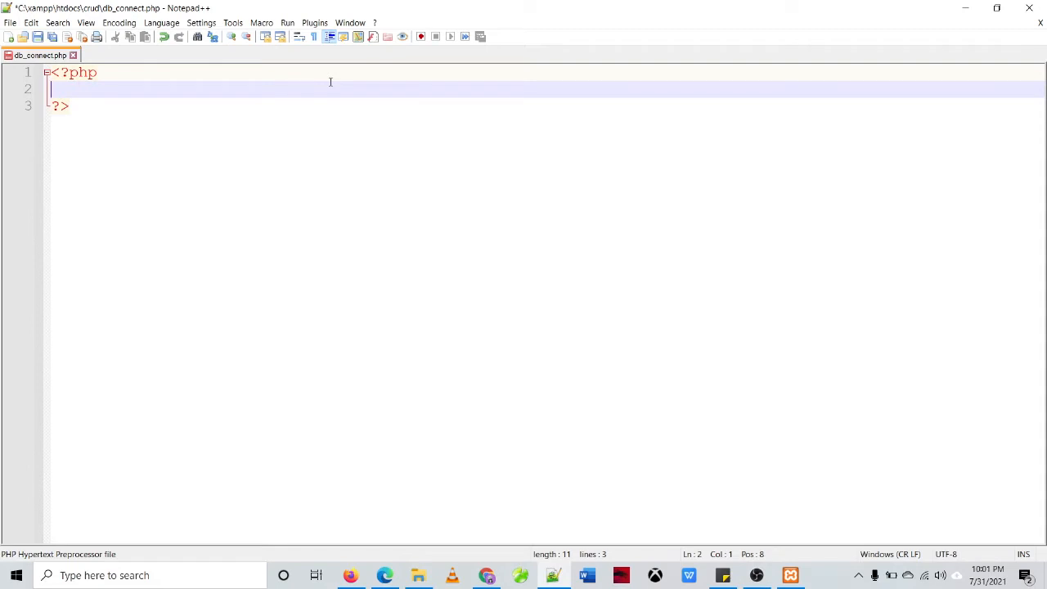
text($)
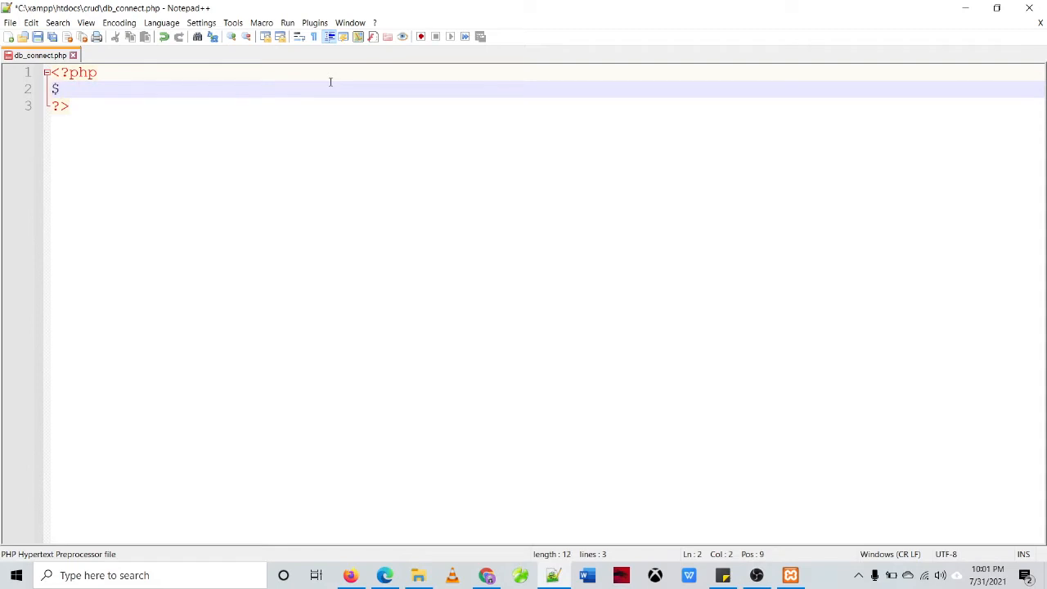
text(servername)
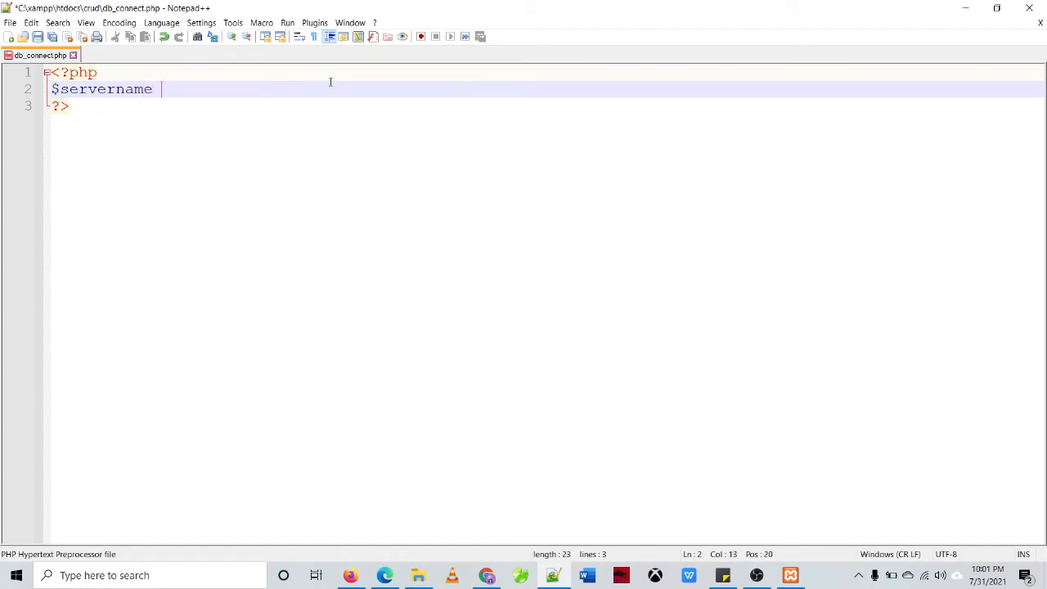
text(=)
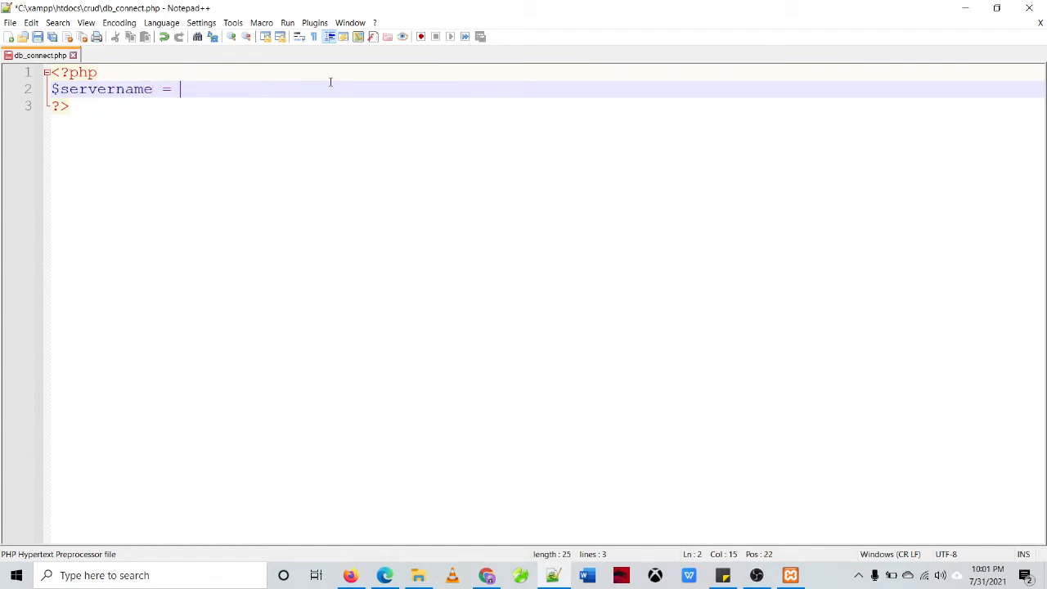
text("")
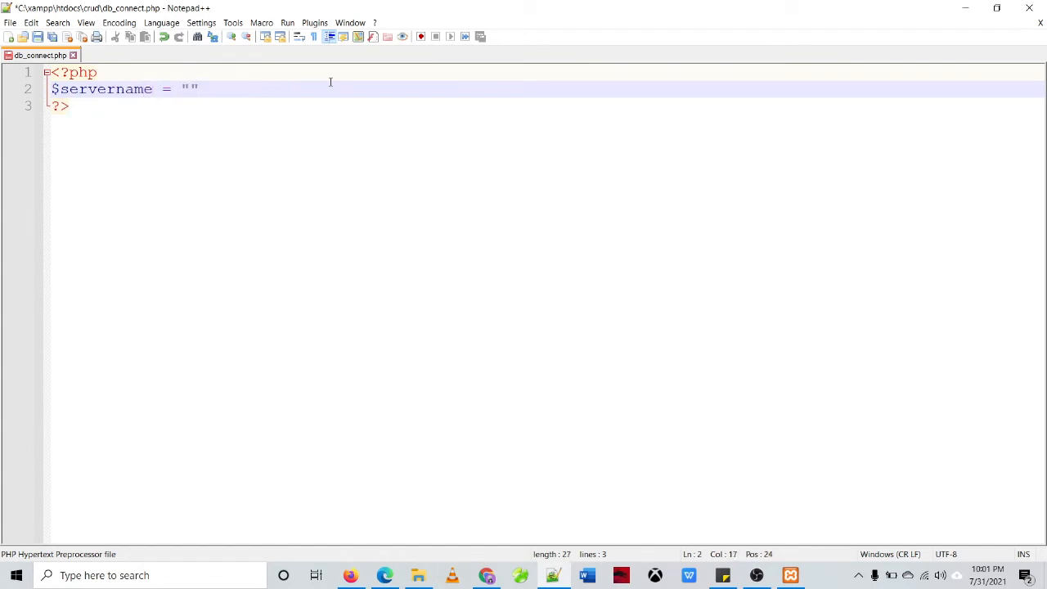
text(;)
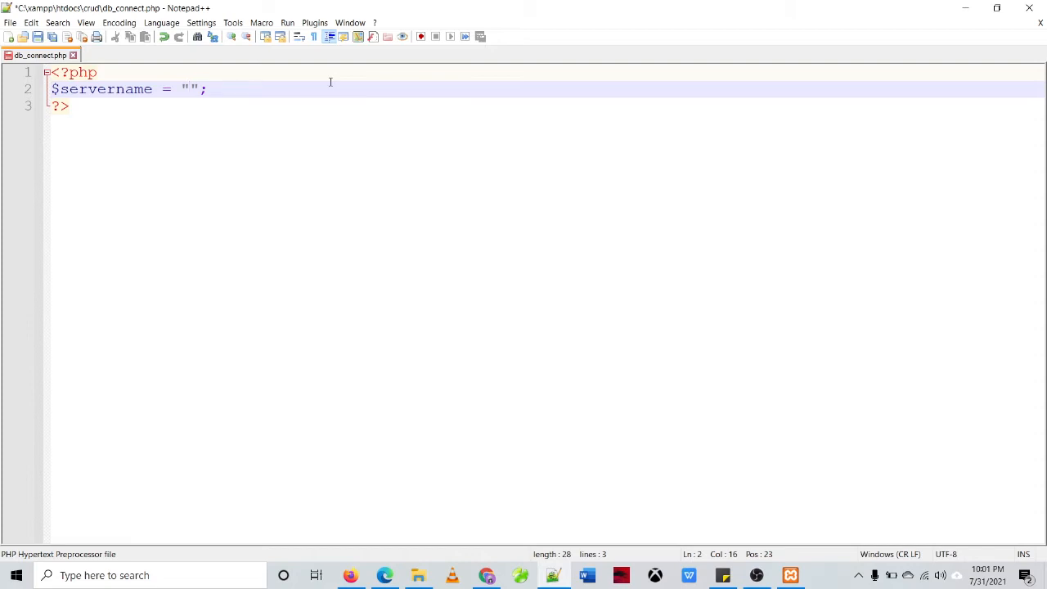
click(197, 88)
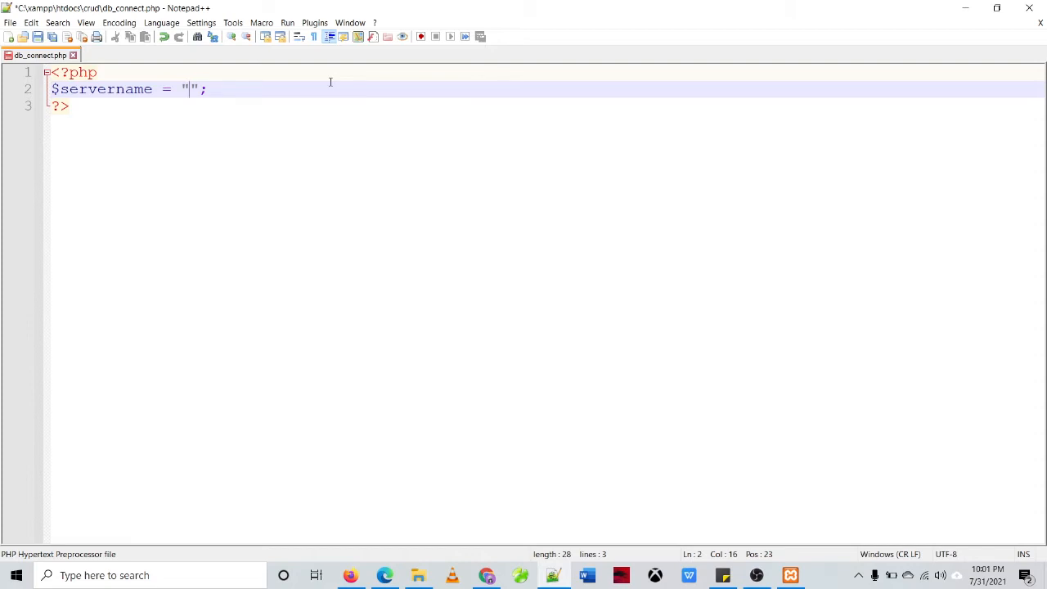
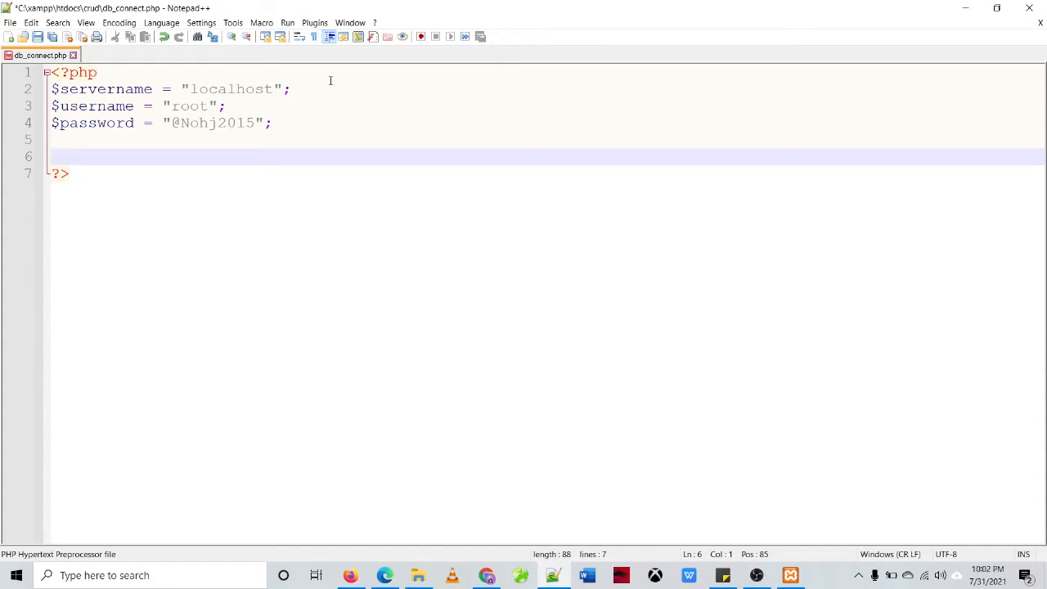
Add try { } catch(){ } and start $conn = new PDO(); inside the try block
text(try {)
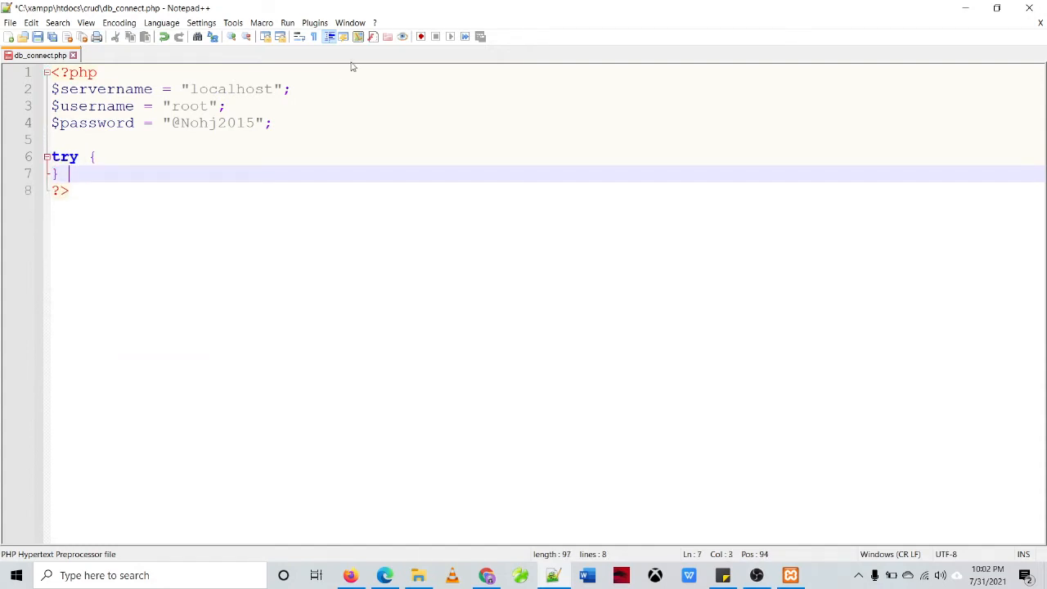
text(catch)
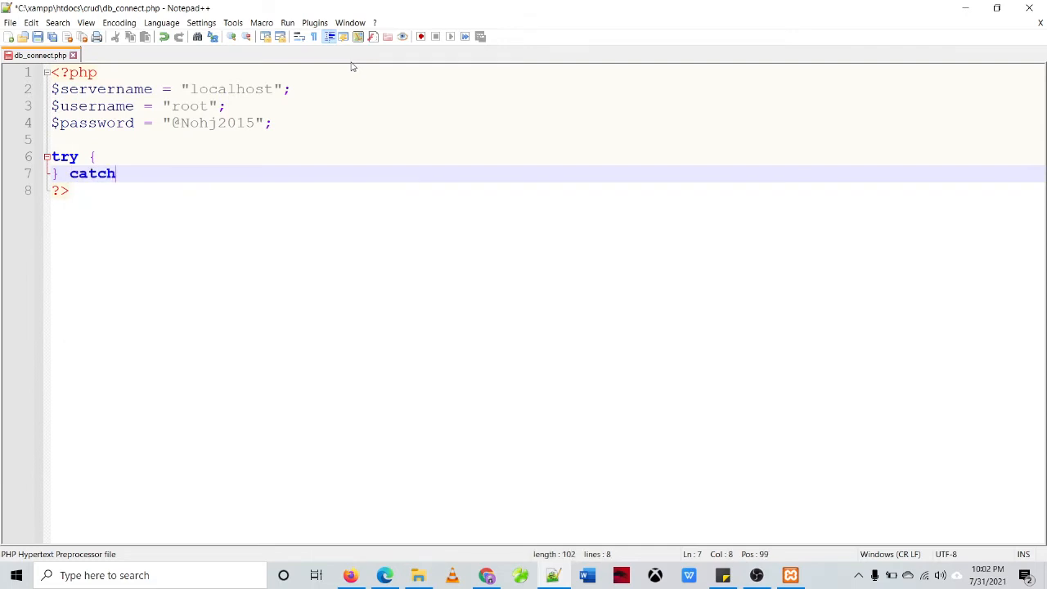
text((){)
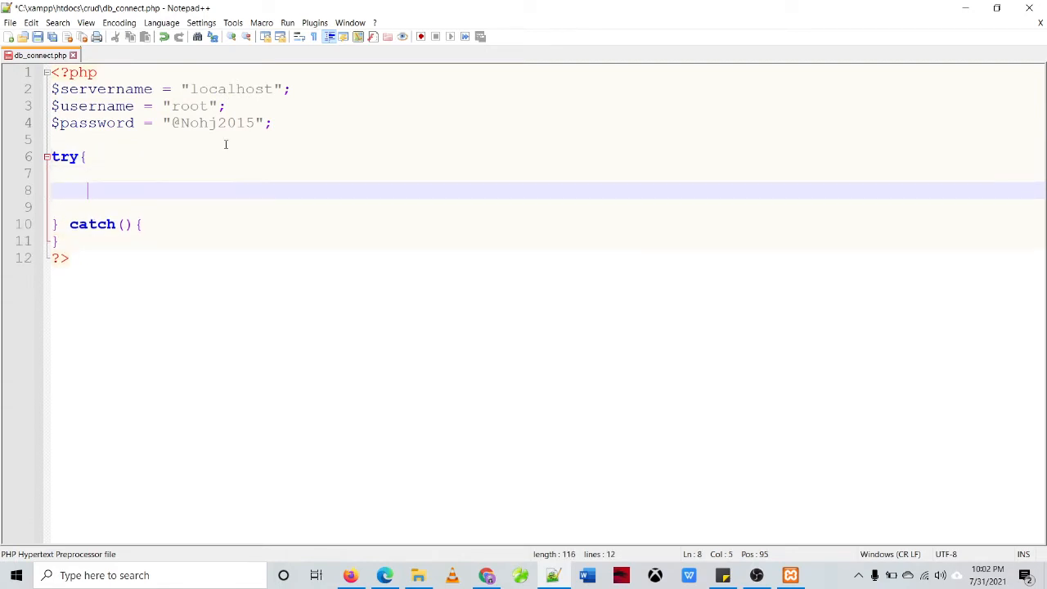
key(Backspace)
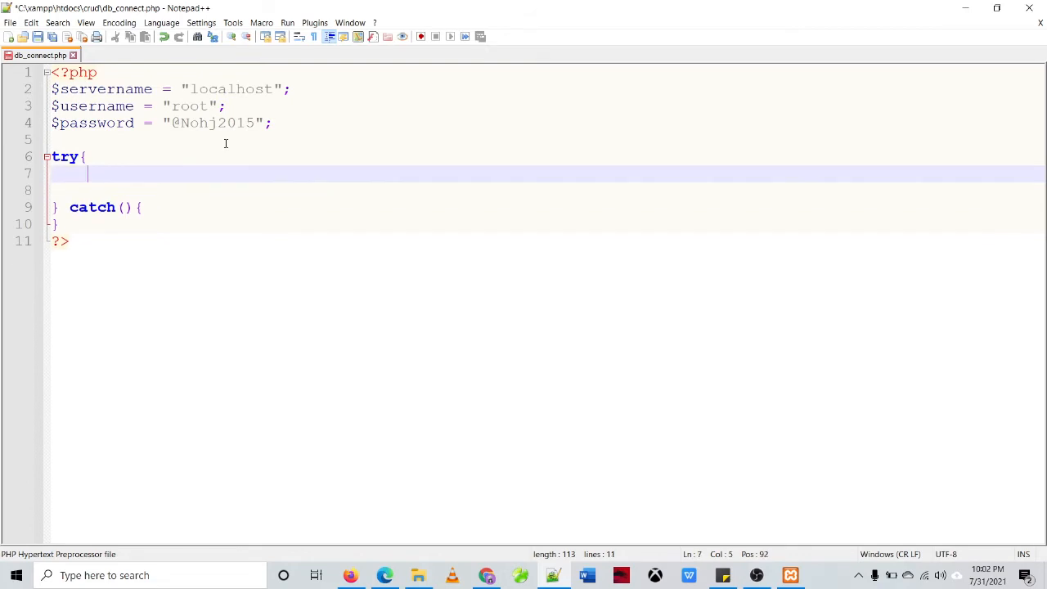
text($conn = n)
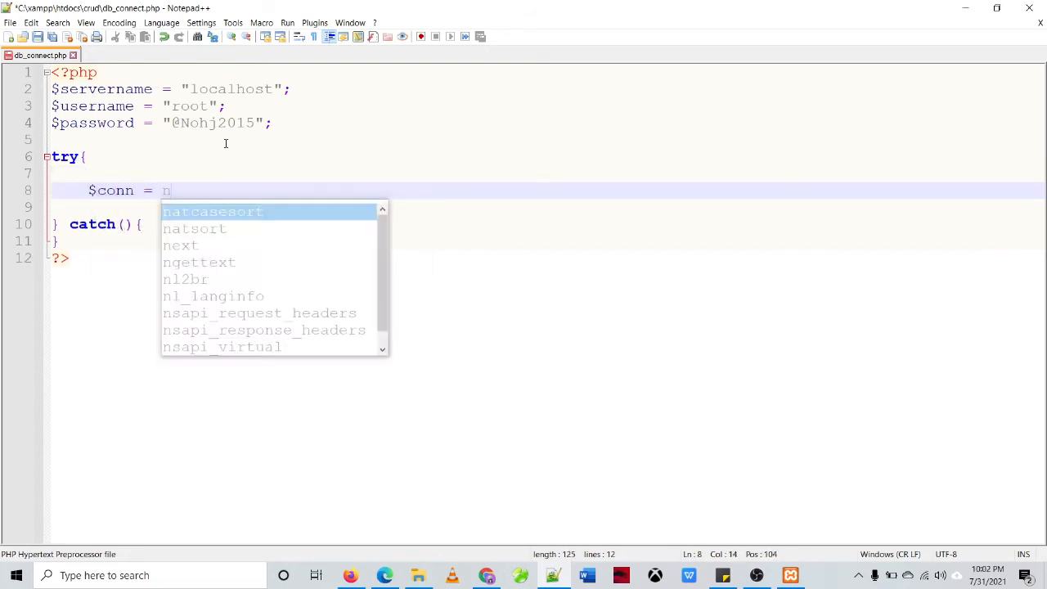
text(ew PDo)
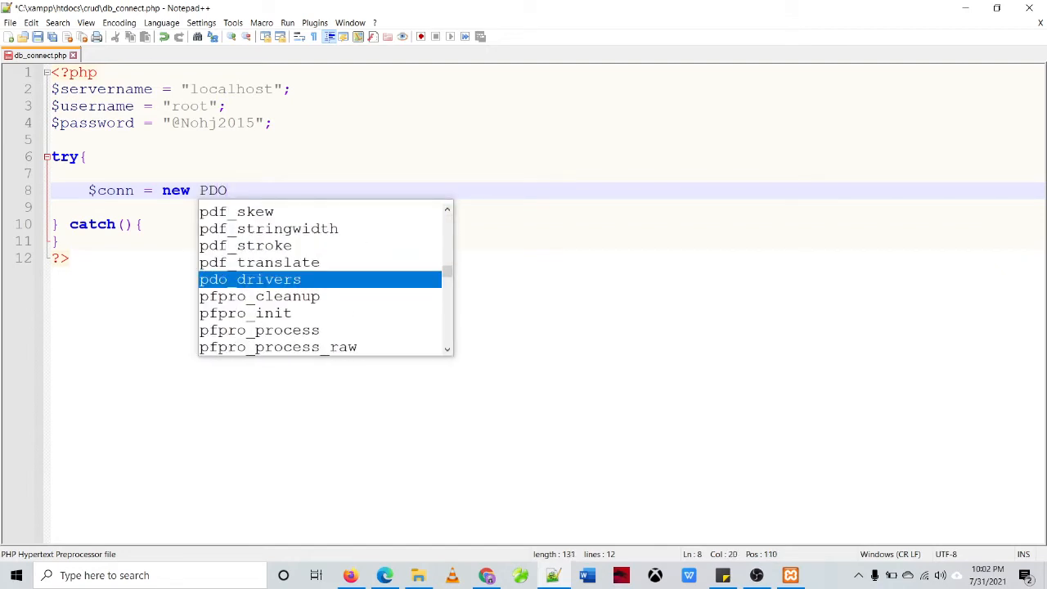
key(Escape)
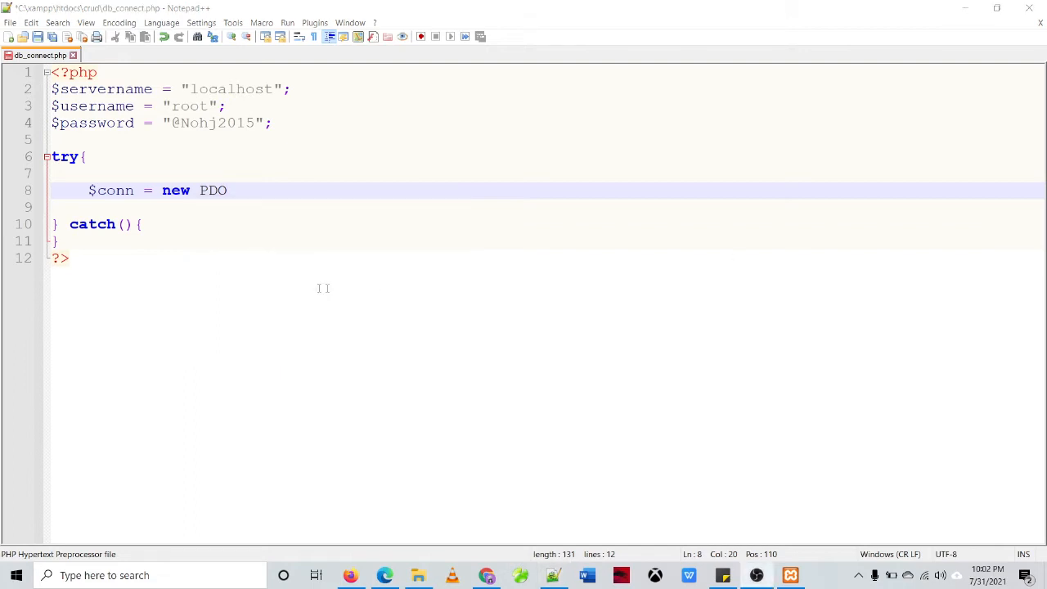
text(()
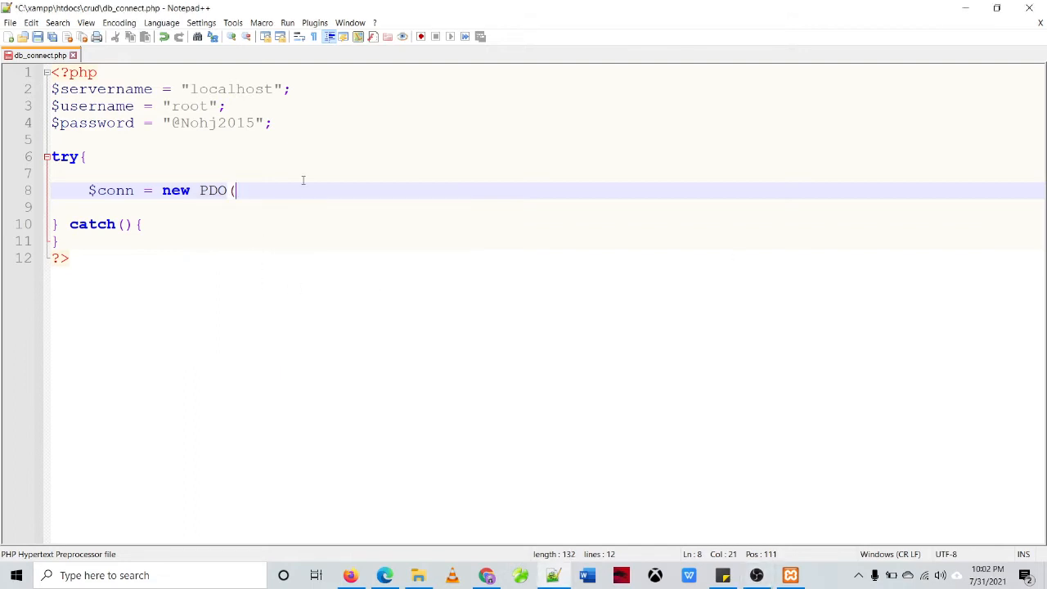
text())
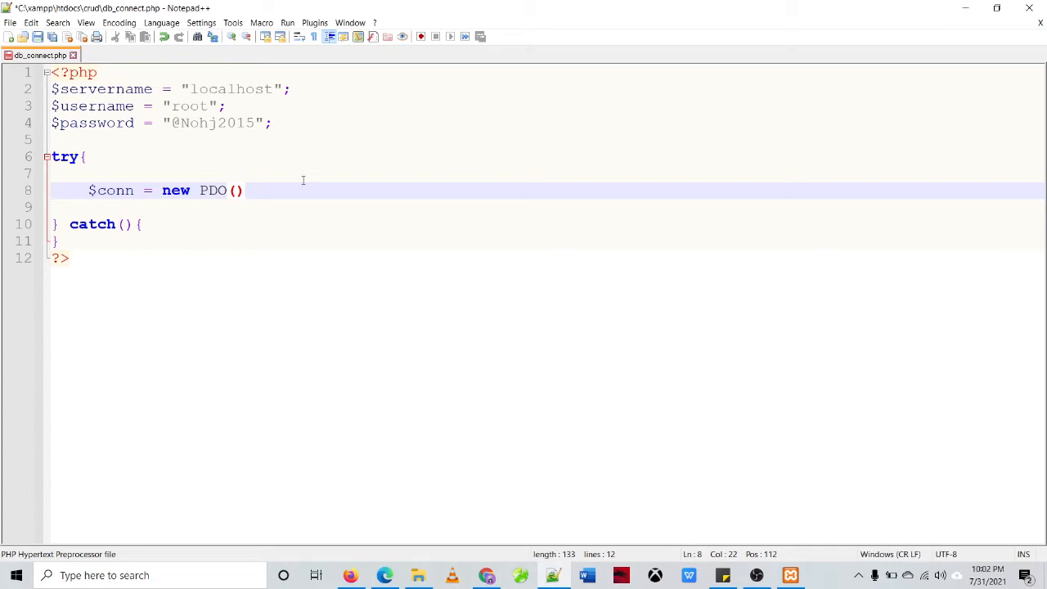
text(;)
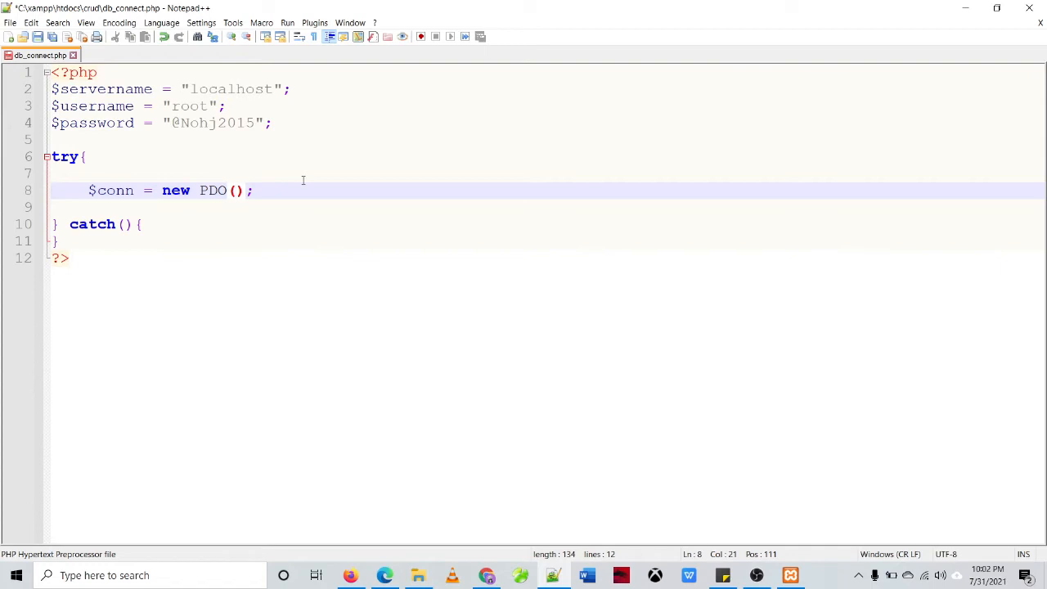
Fill the PDO call with "mysql:host = $servername, dbname = dbcrud", $username, $password
text("")
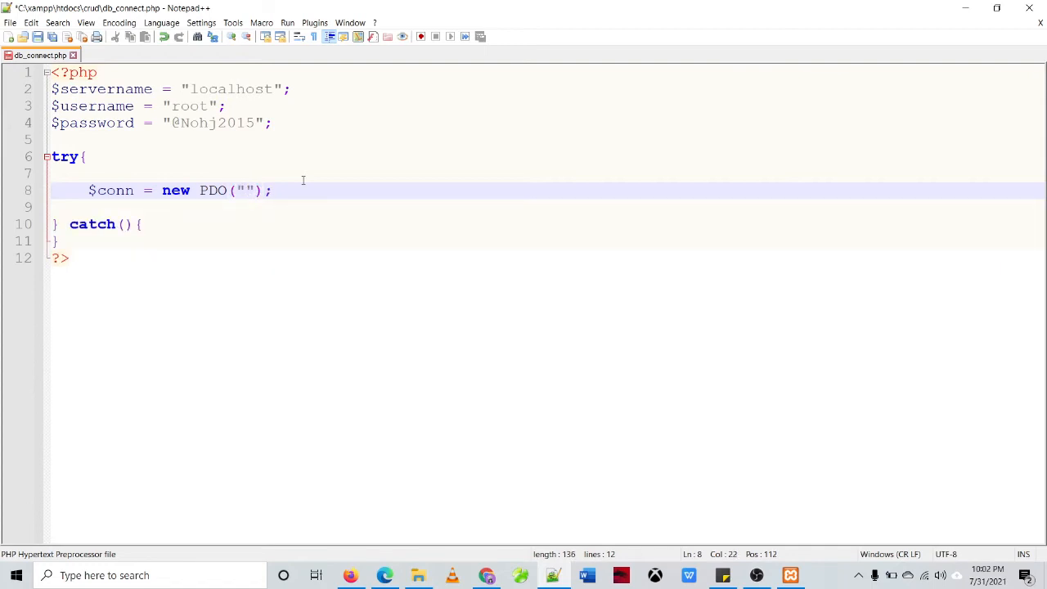
text(m)
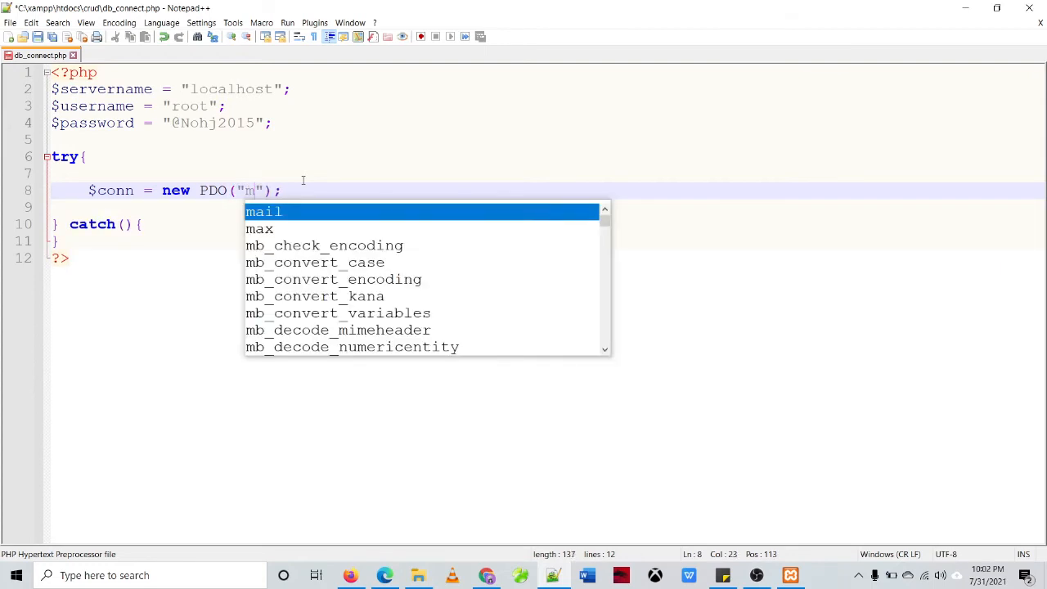
text(ysql:)
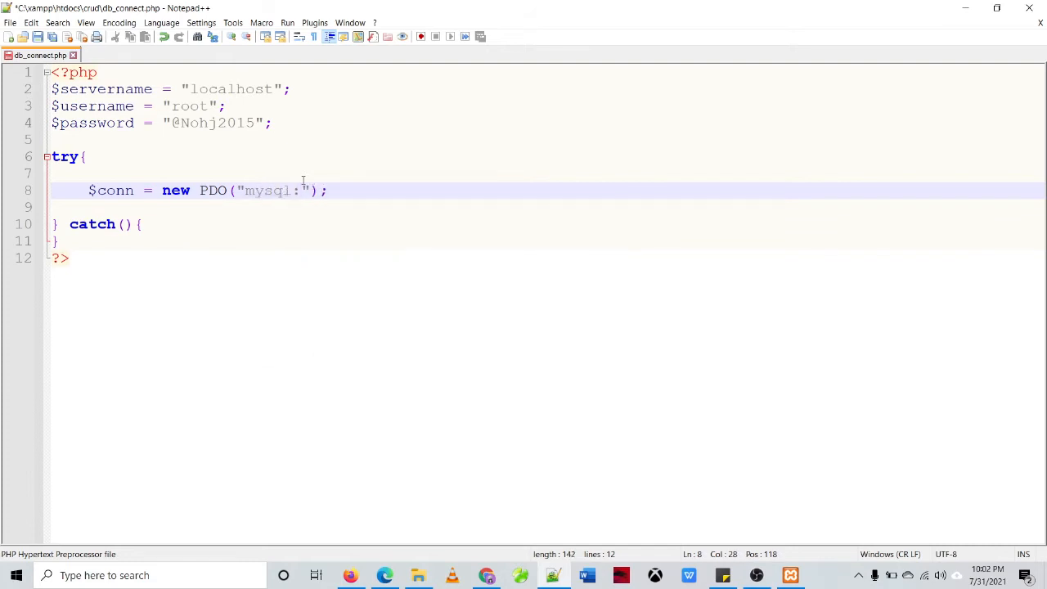
text(host =)
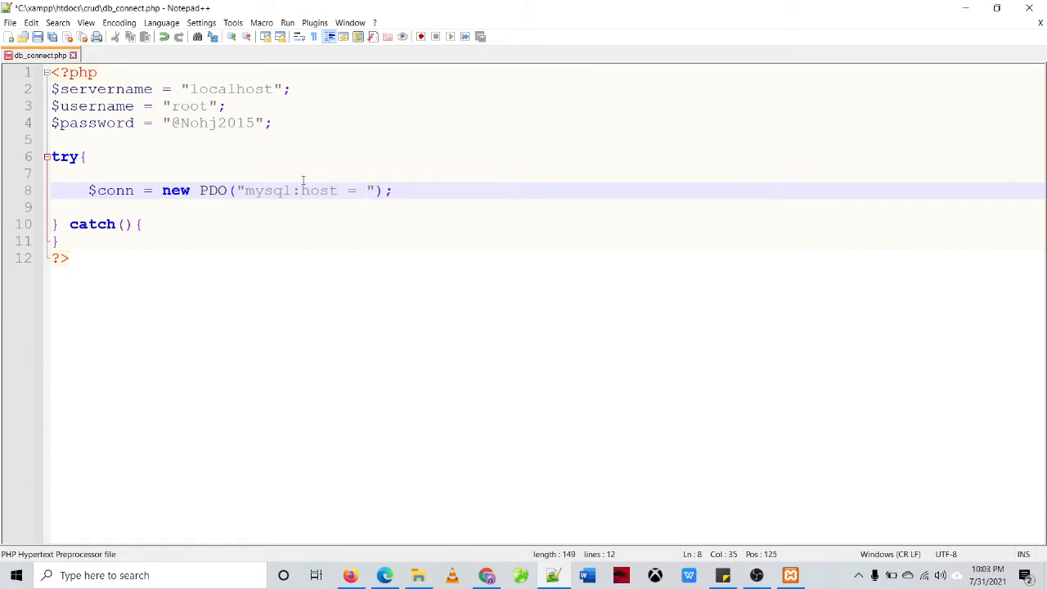
text($)
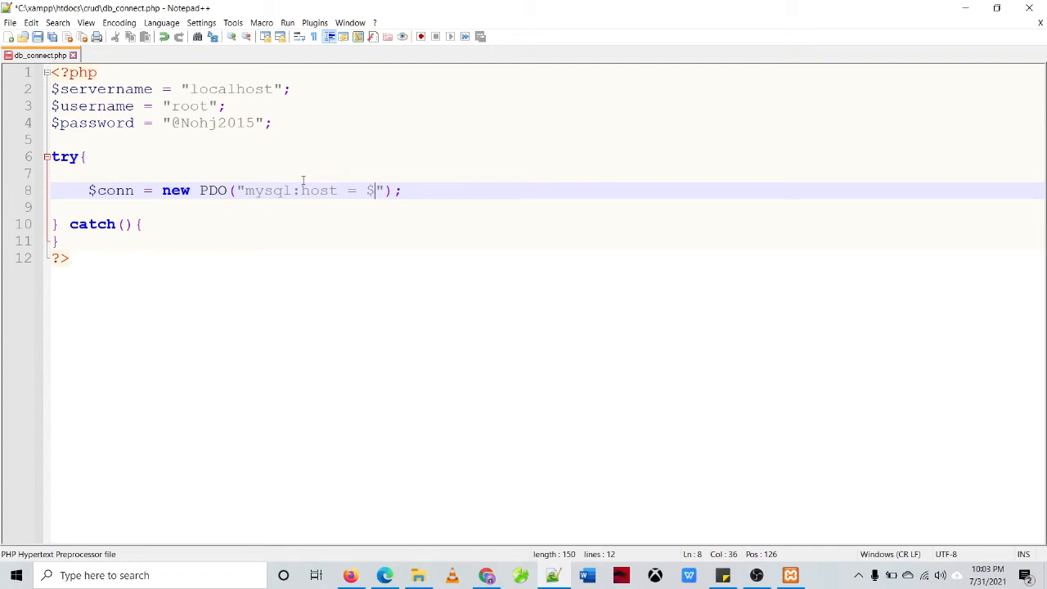
text(er)
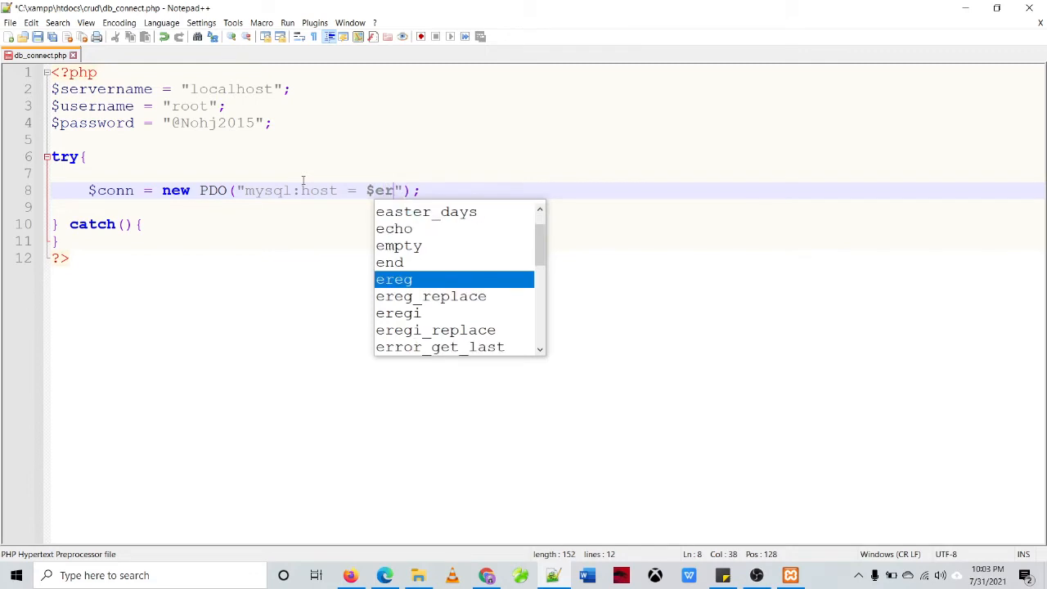
text(vername,)
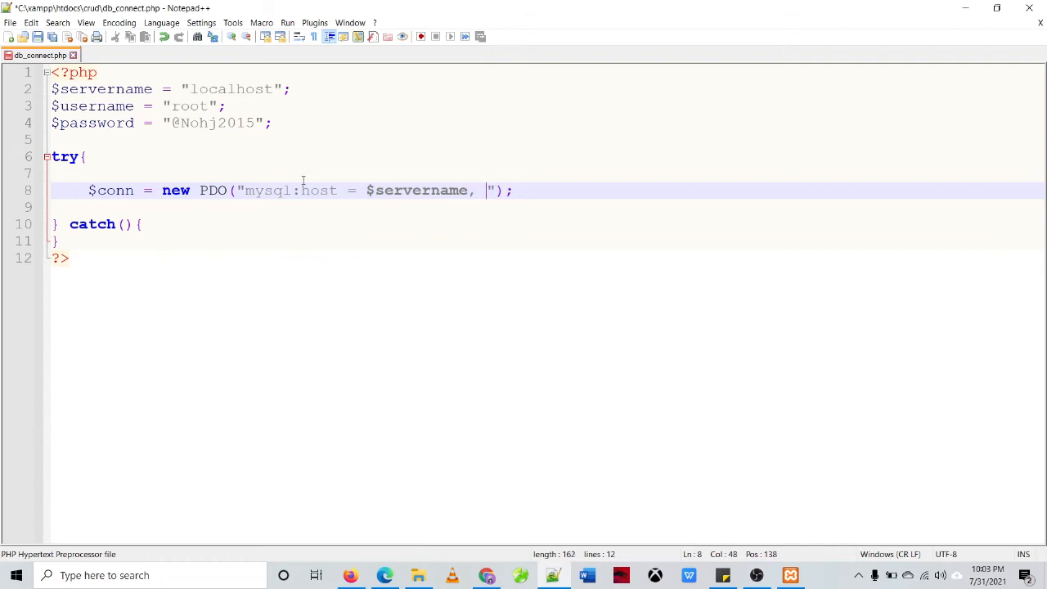
text(dbname =)
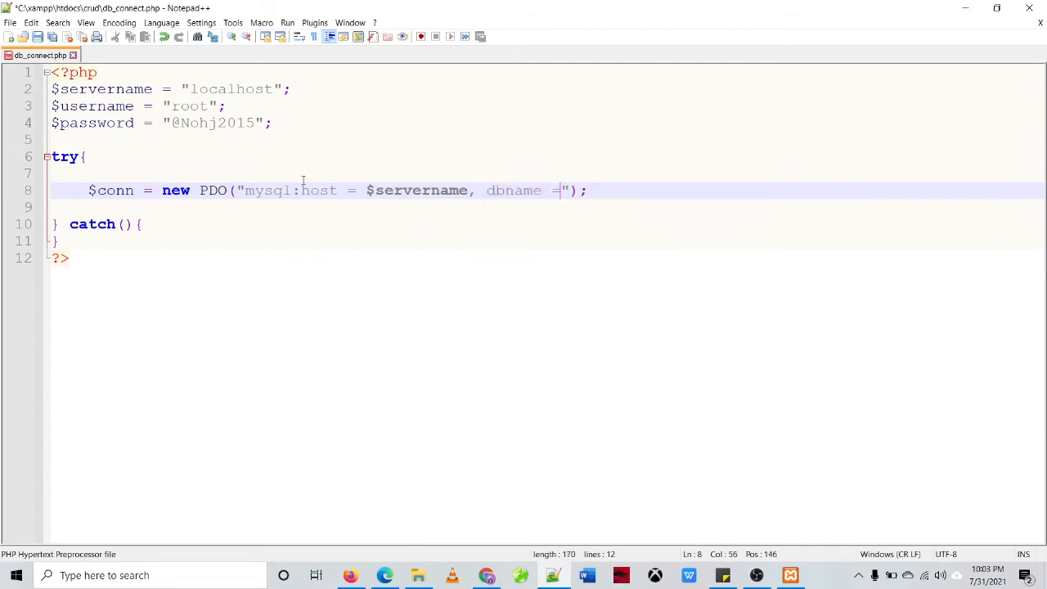
text(db)
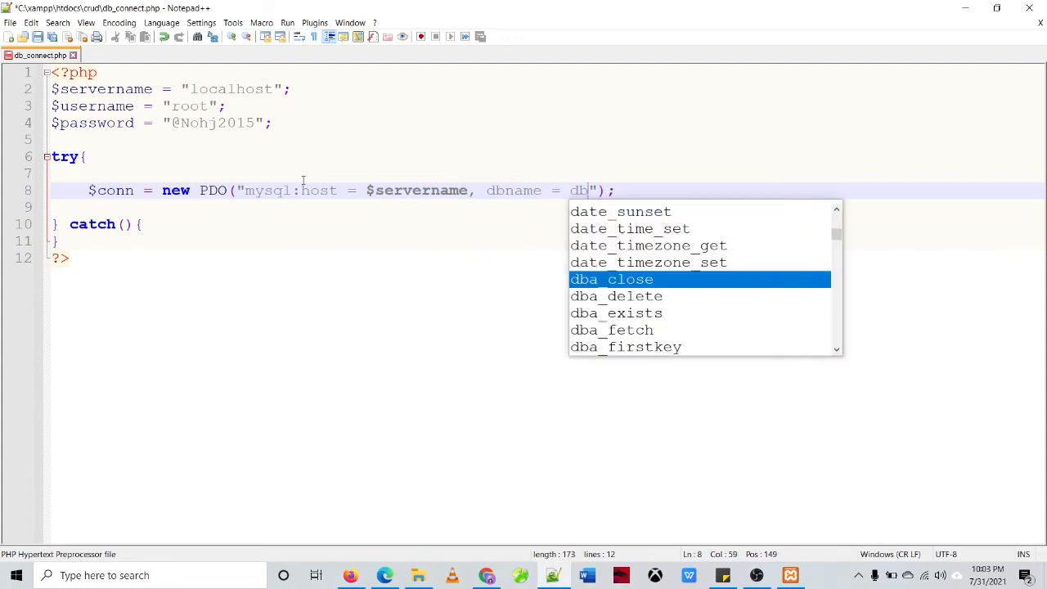
text(crud)
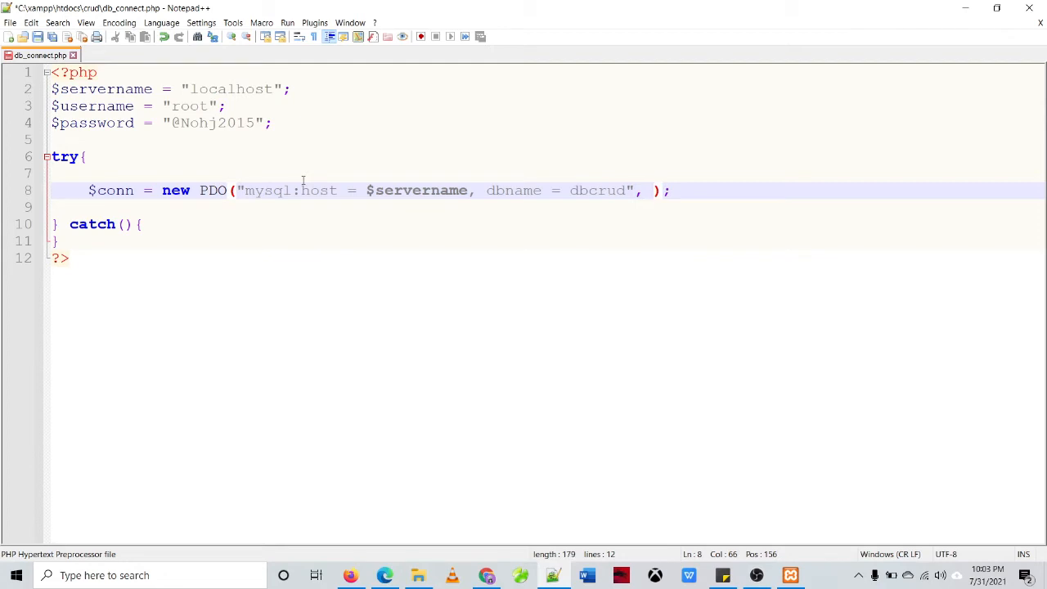
text($username)
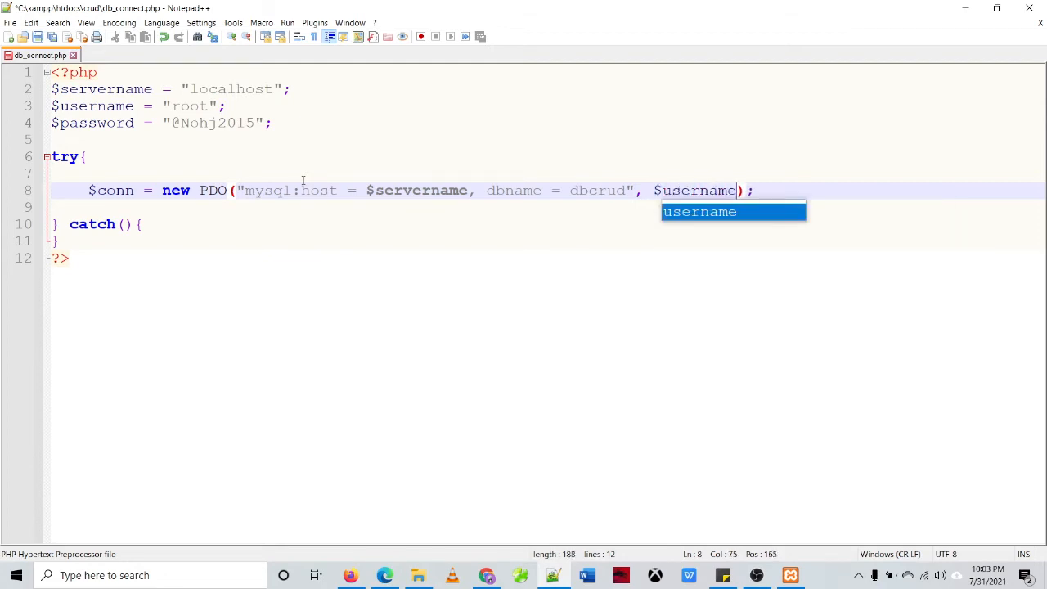
text(, $pas)
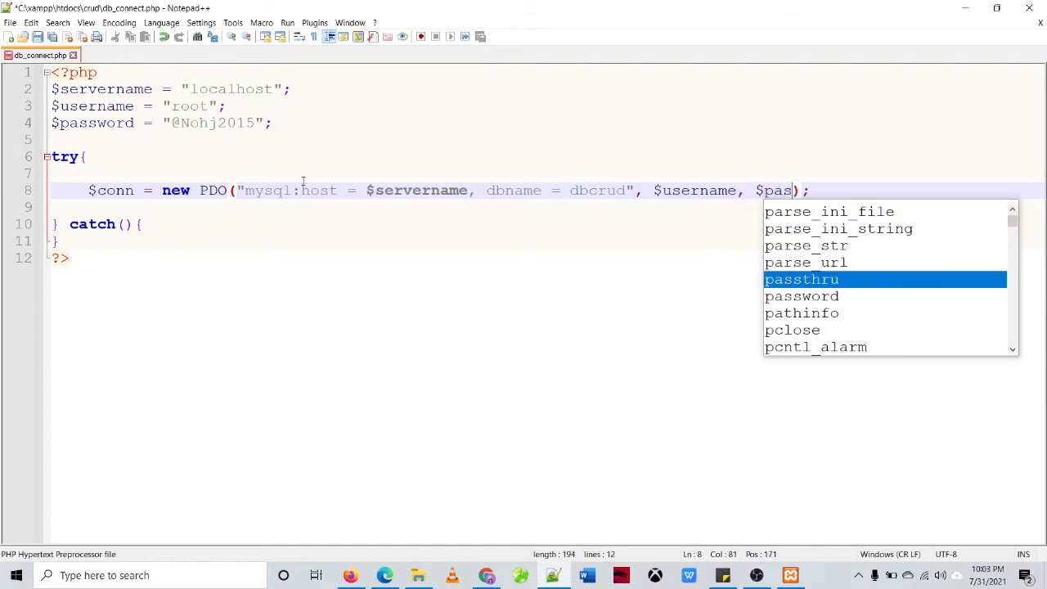
text(sword)
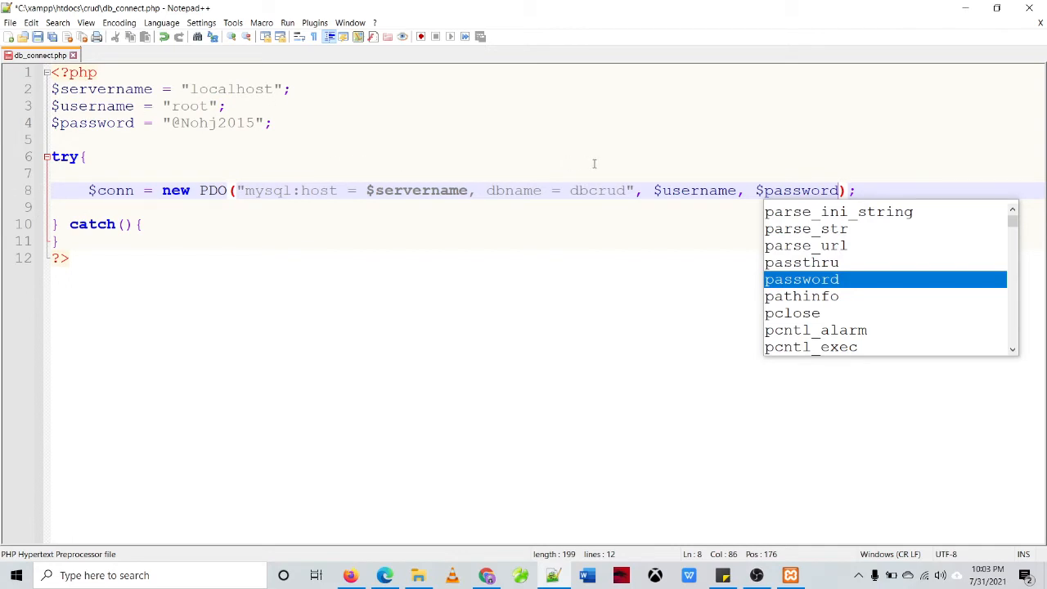
mouse_move(452, 193)
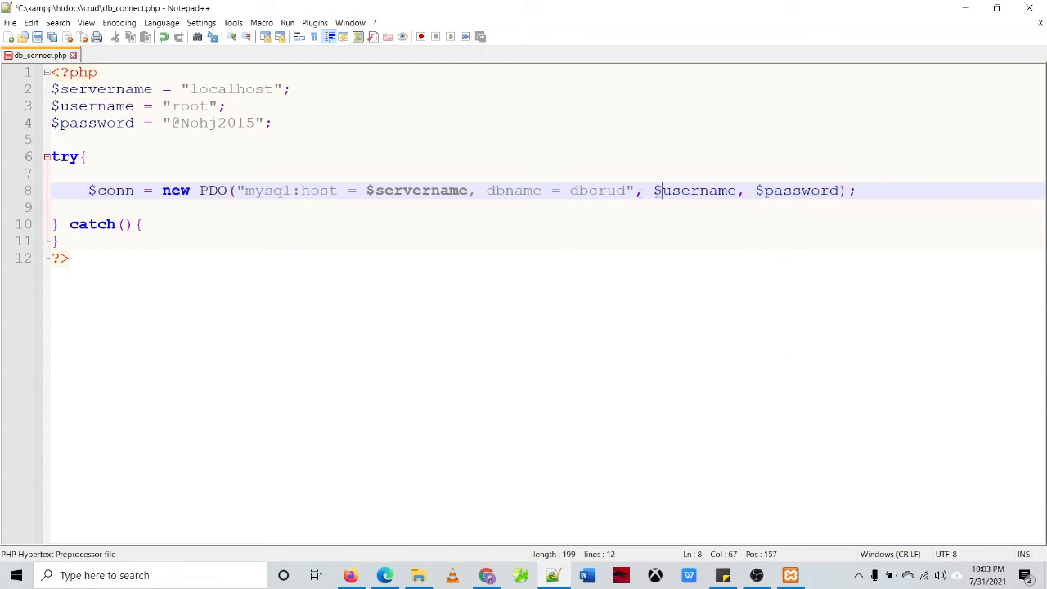
click(874, 190)
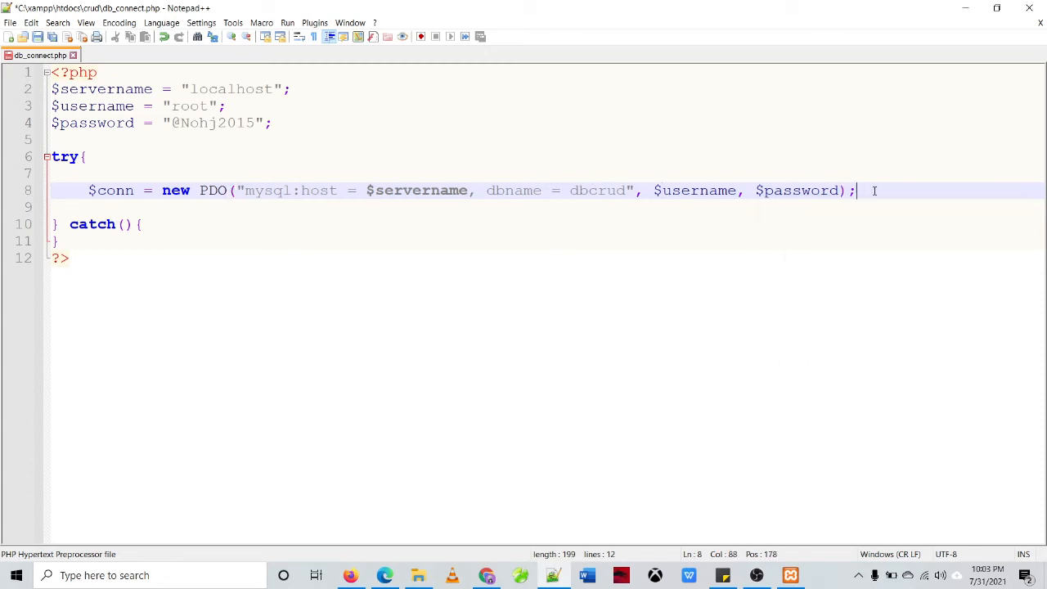
Add $conn->setAttribute(PDO::ATTR_ERRMODE, PDO::ERRMODE_EXCEPTION); after the PDO constructor
key(Enter)
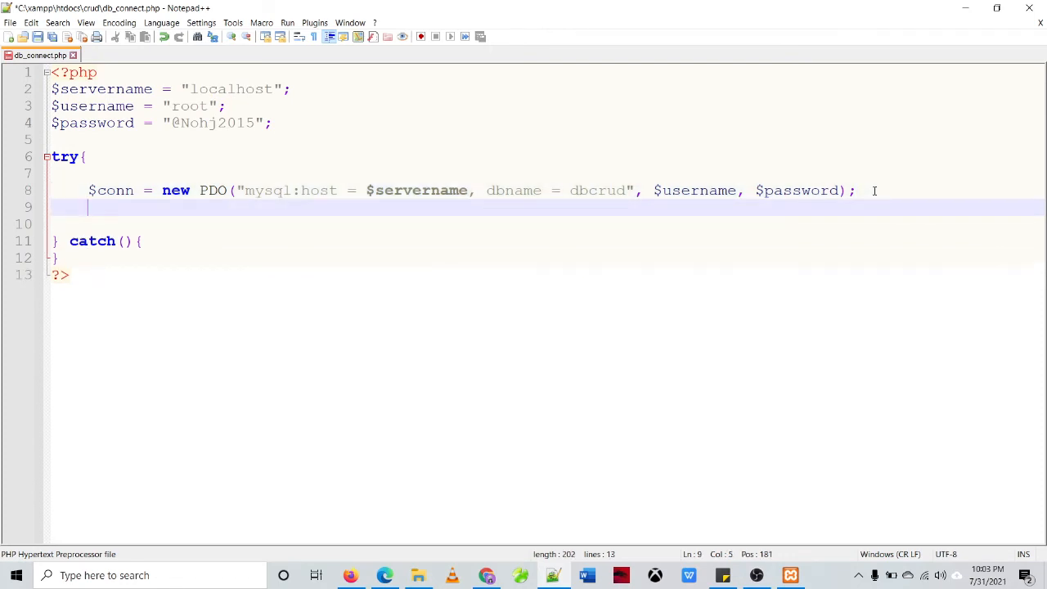
text($)
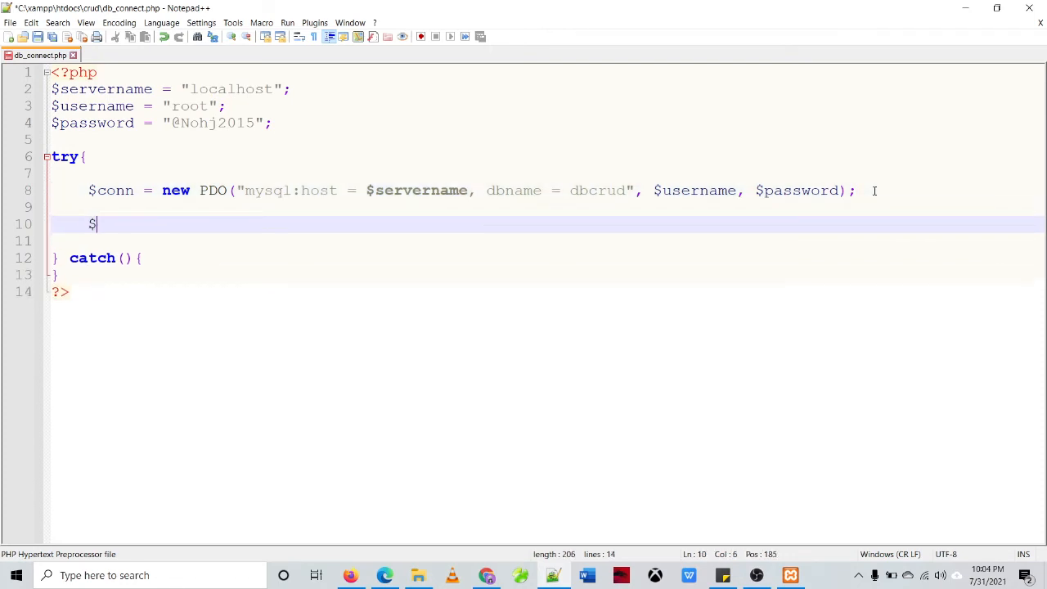
text(c)
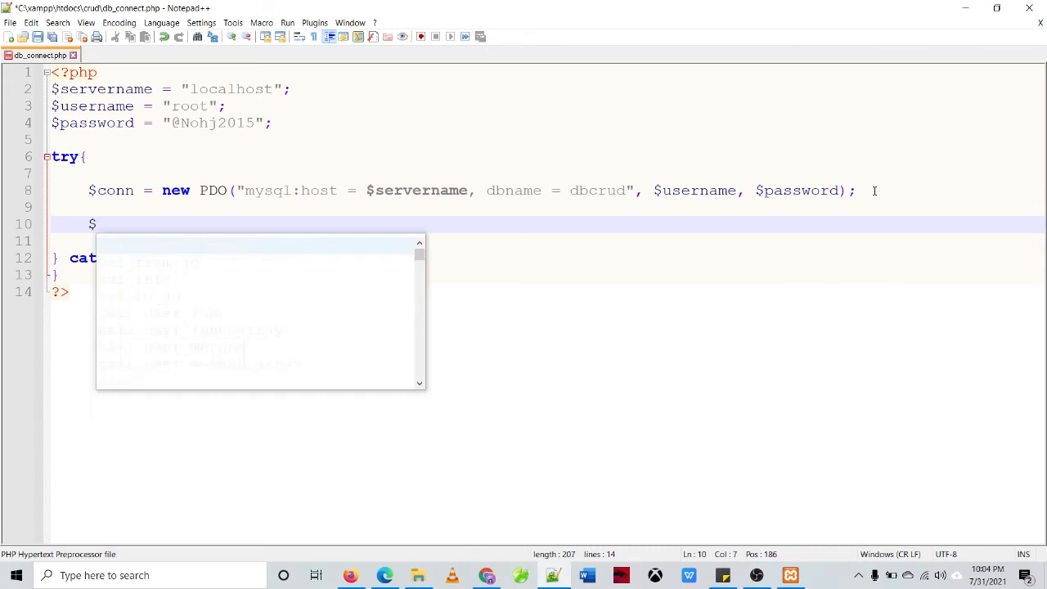
text(conn->)
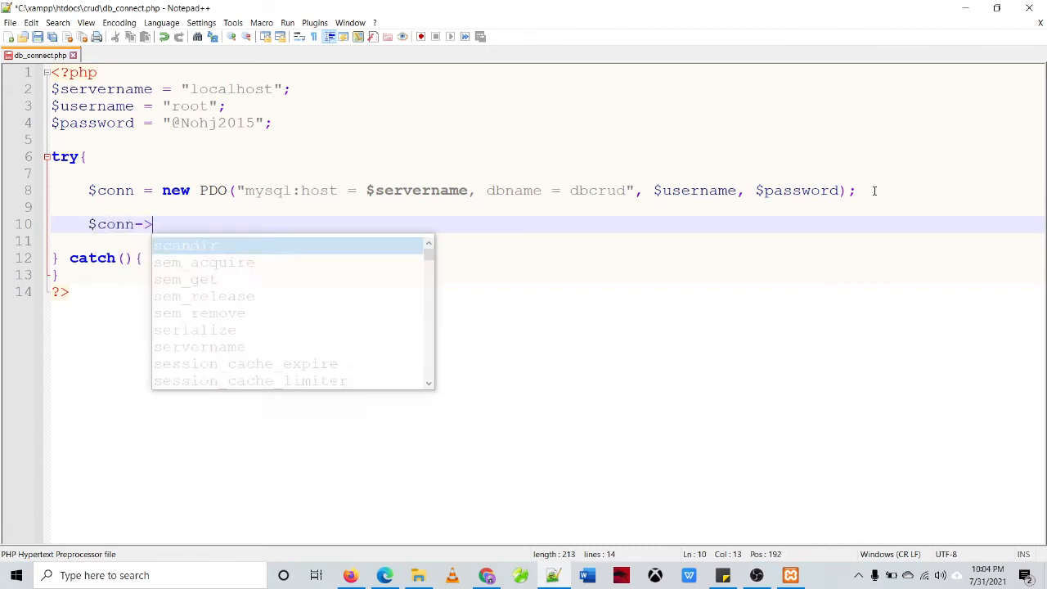
text(setA)
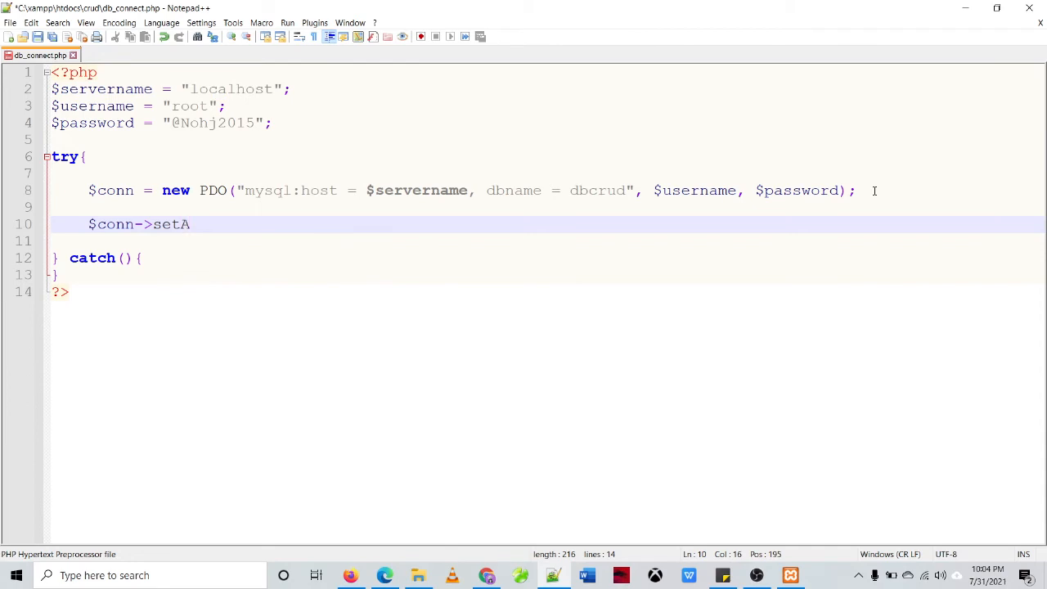
text(ttr)
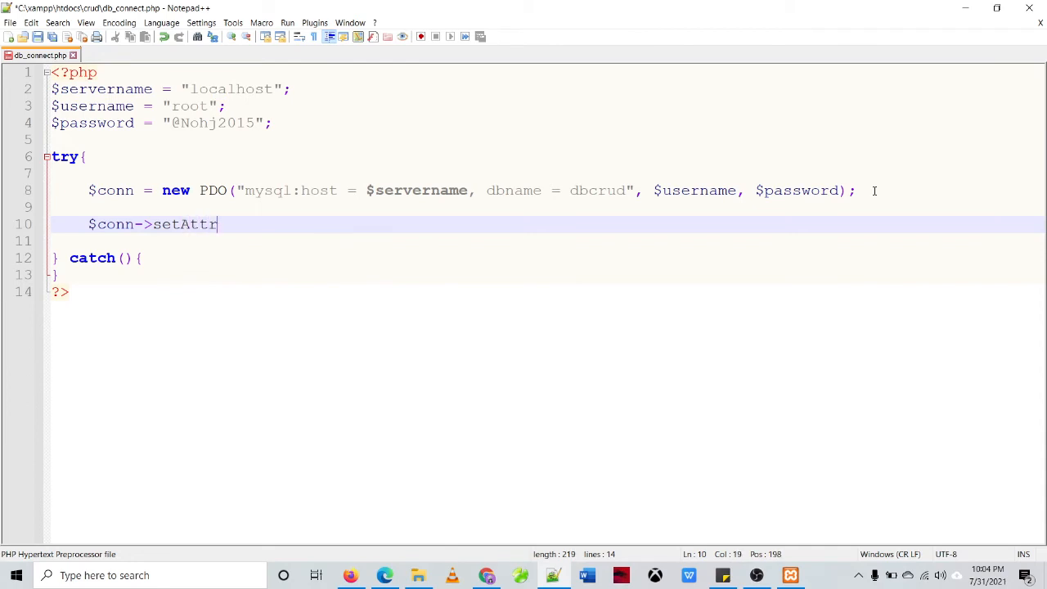
text(ibute()
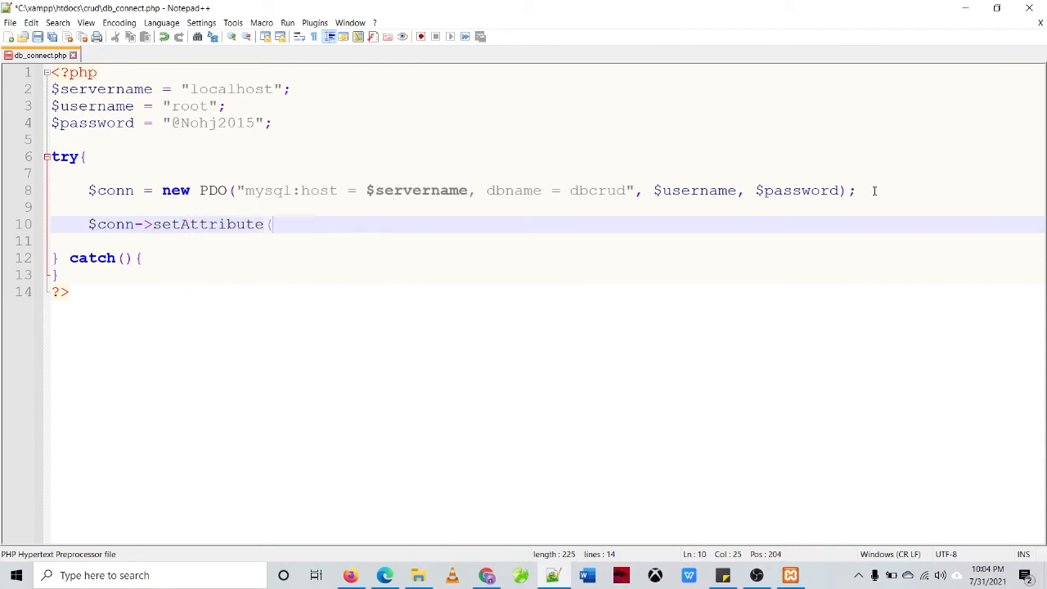
text();)
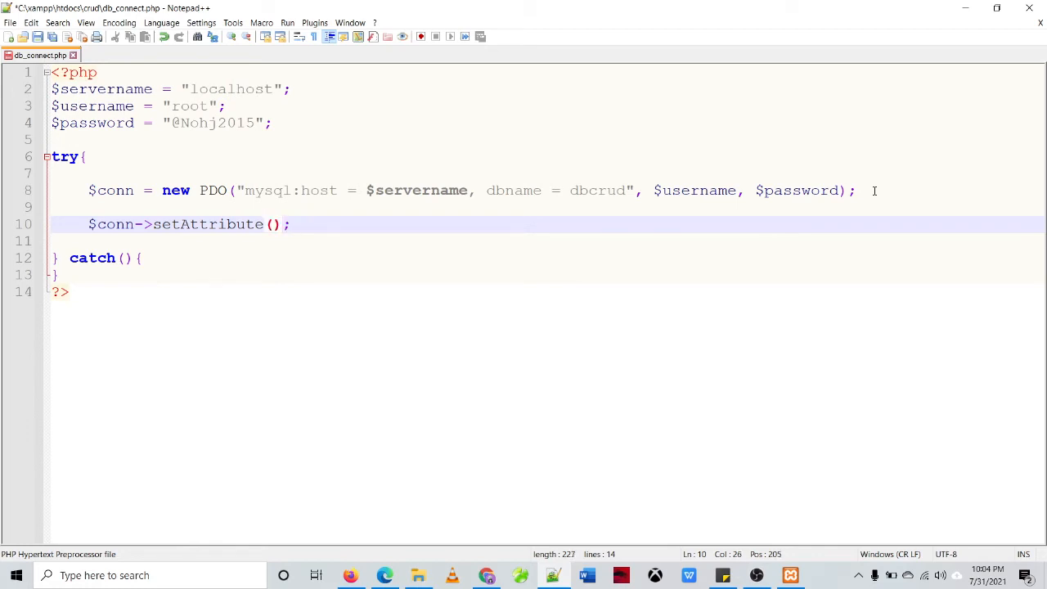
text(PDO)
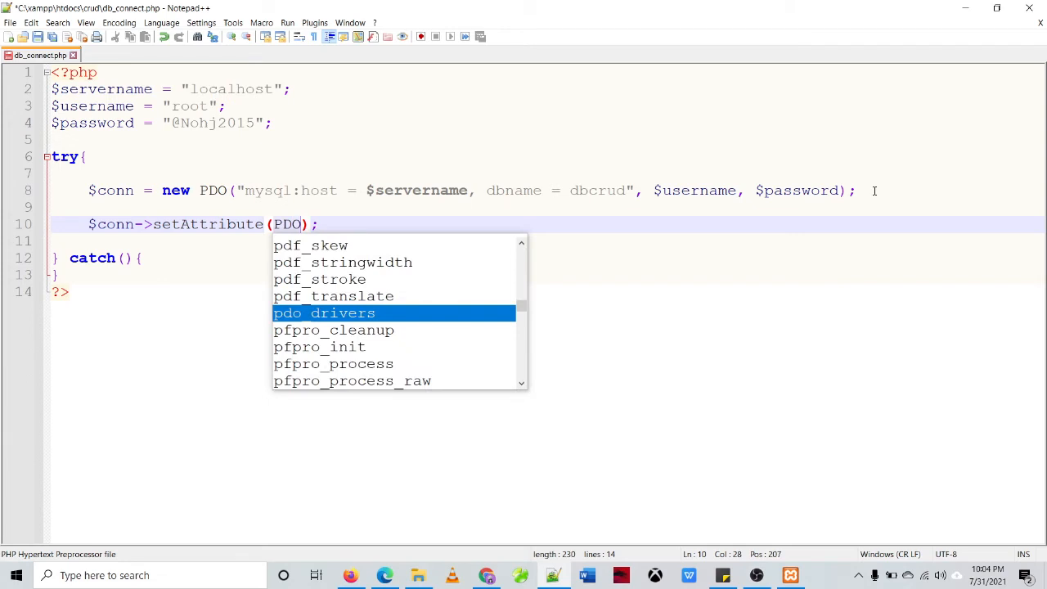
text(::A)
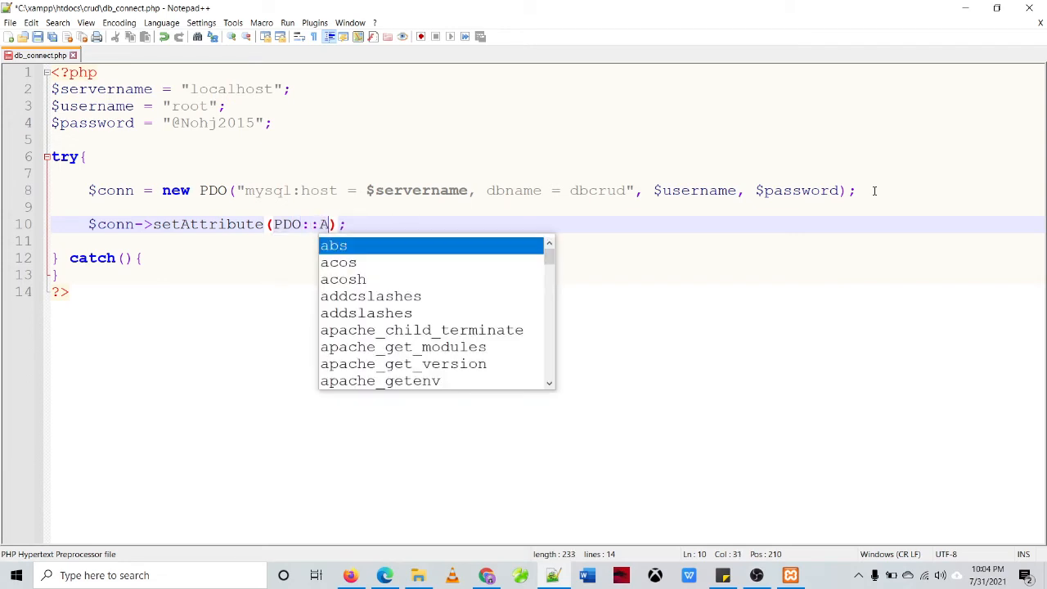
text(TTR)
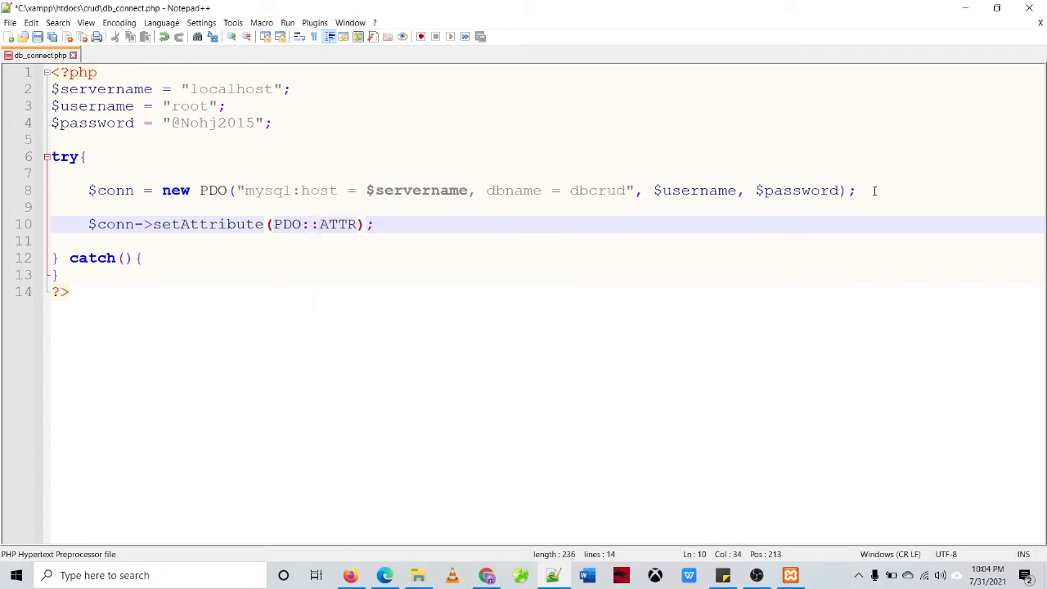
text(_ERR)
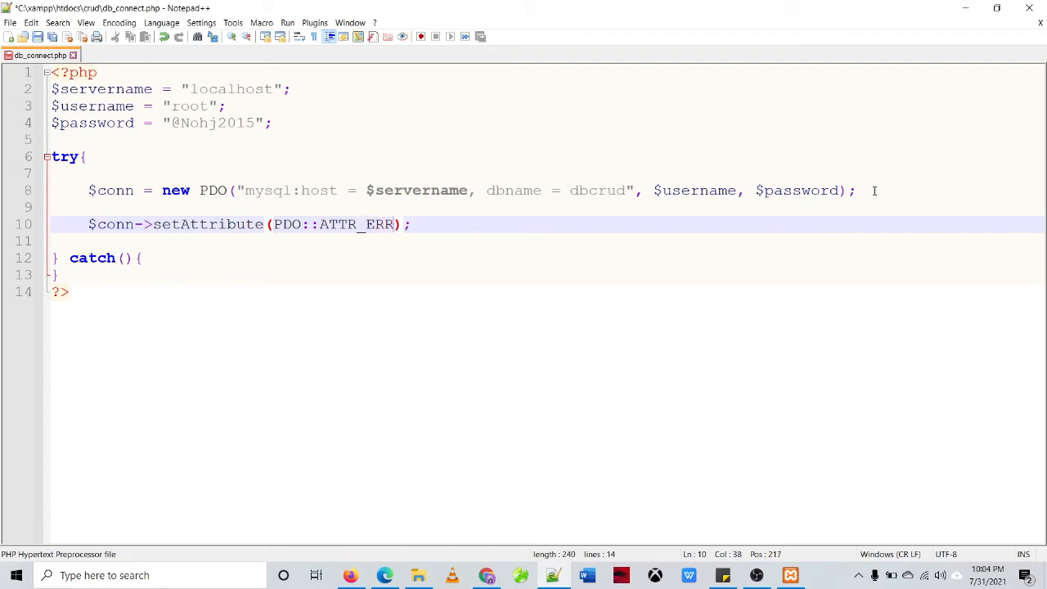
text(MODE)
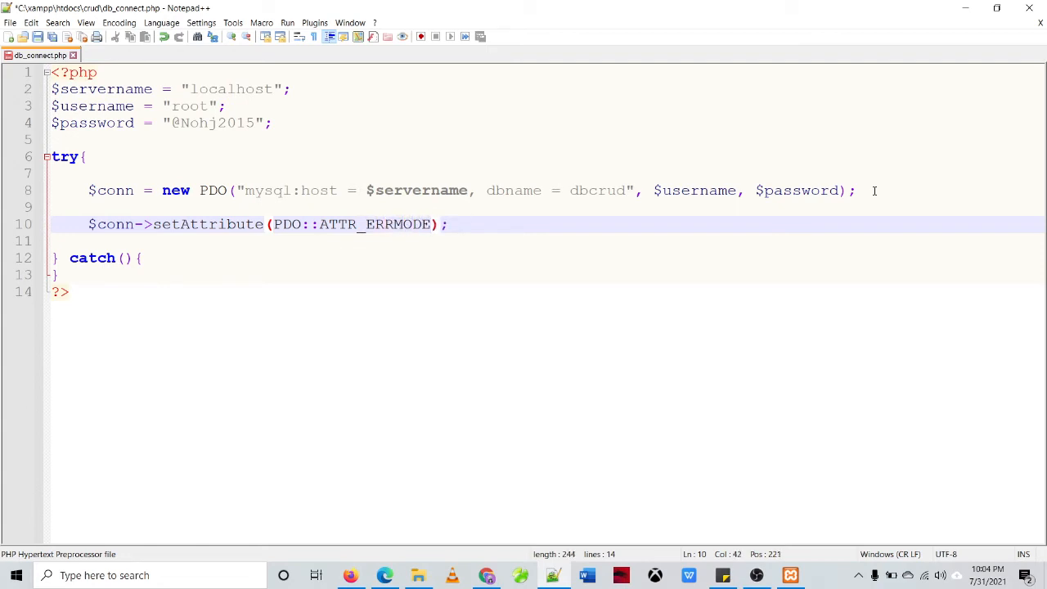
text(,)
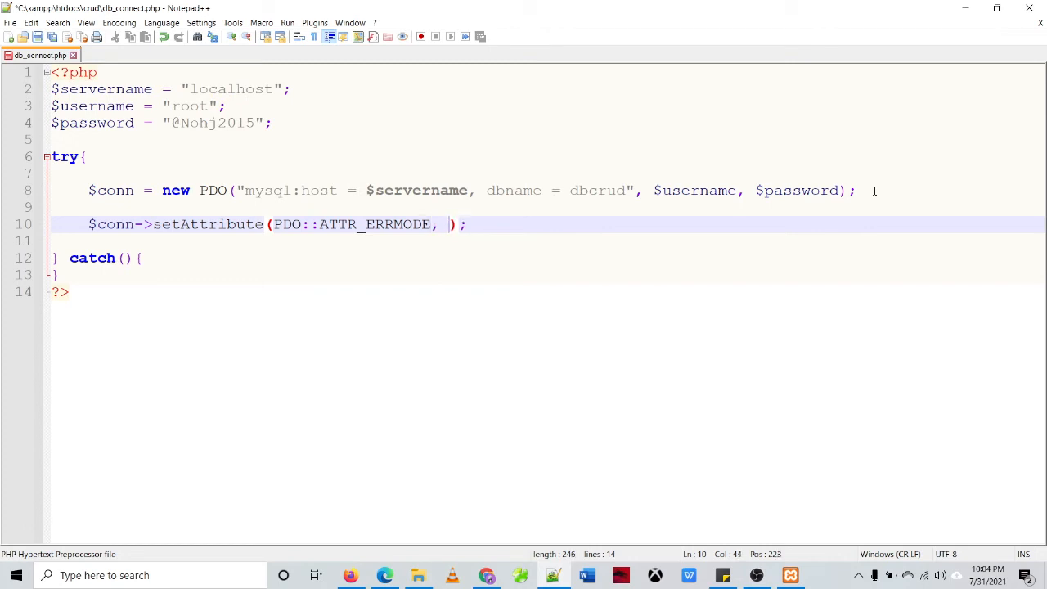
text(PDO::)
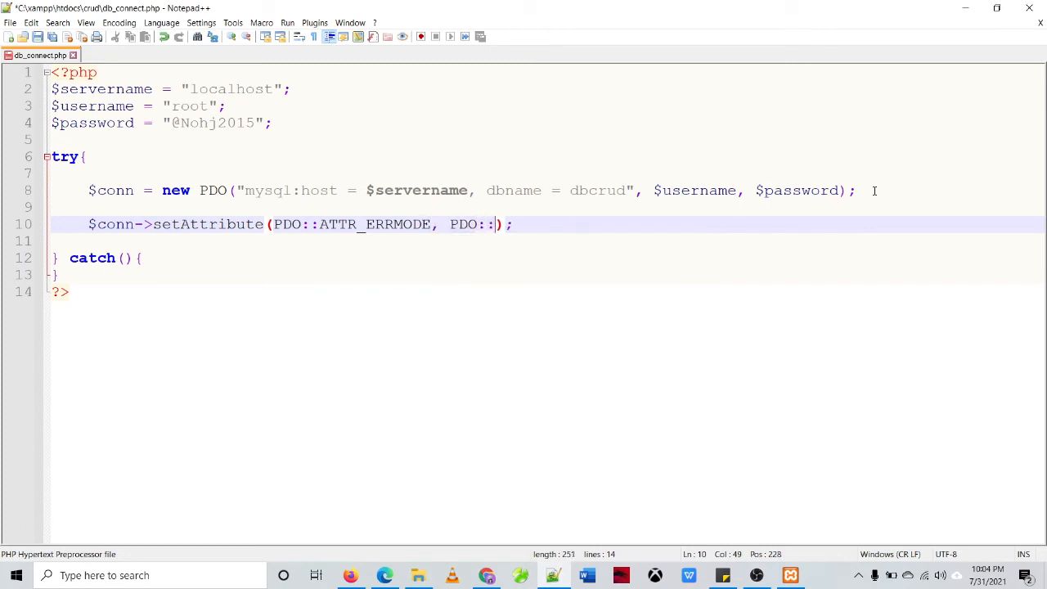
text(EE)
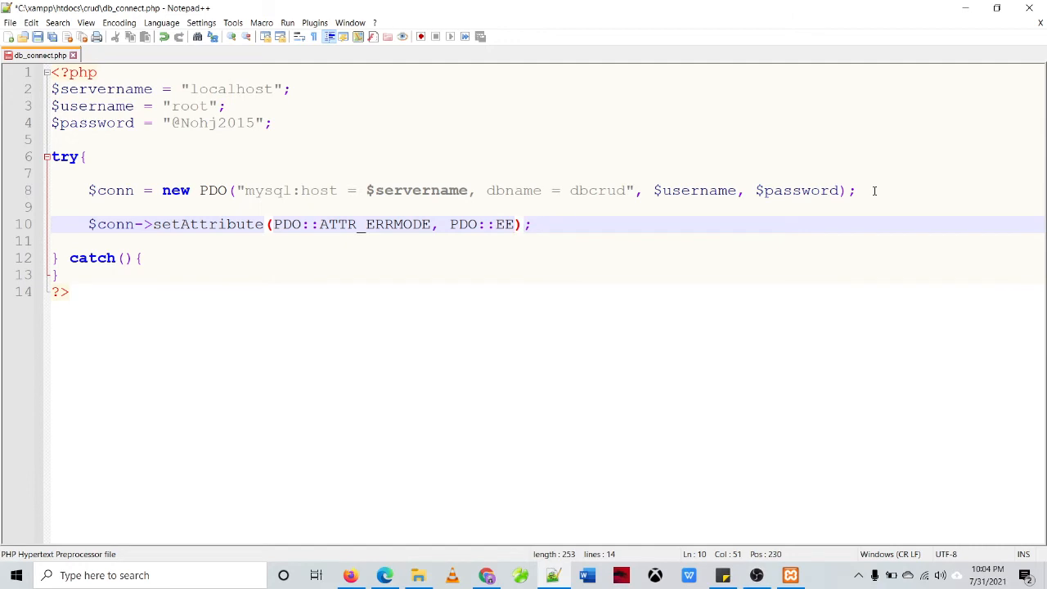
text(RRMODE_EXC)
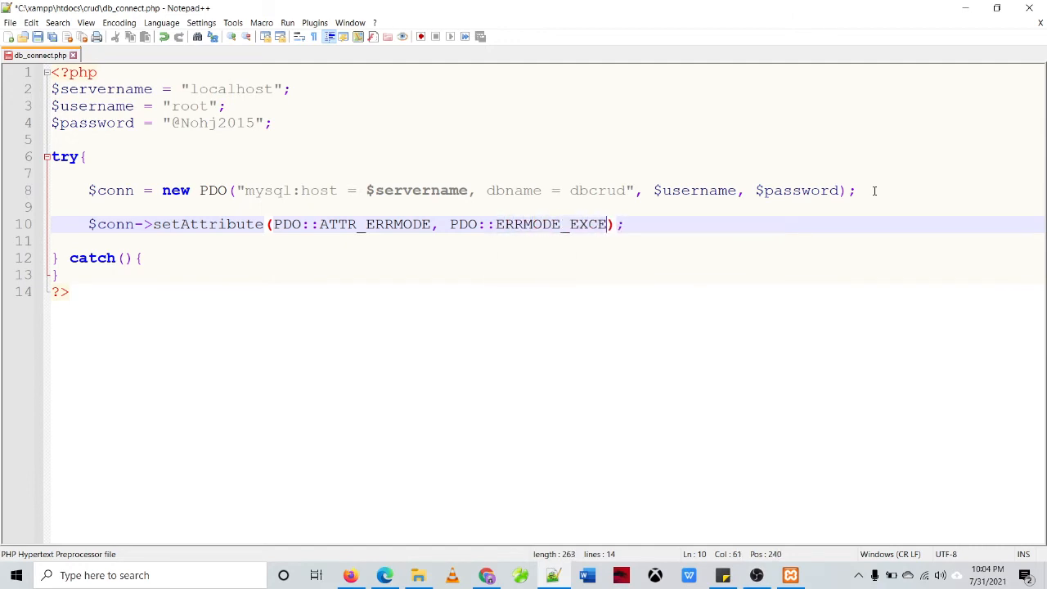
text(PTION)
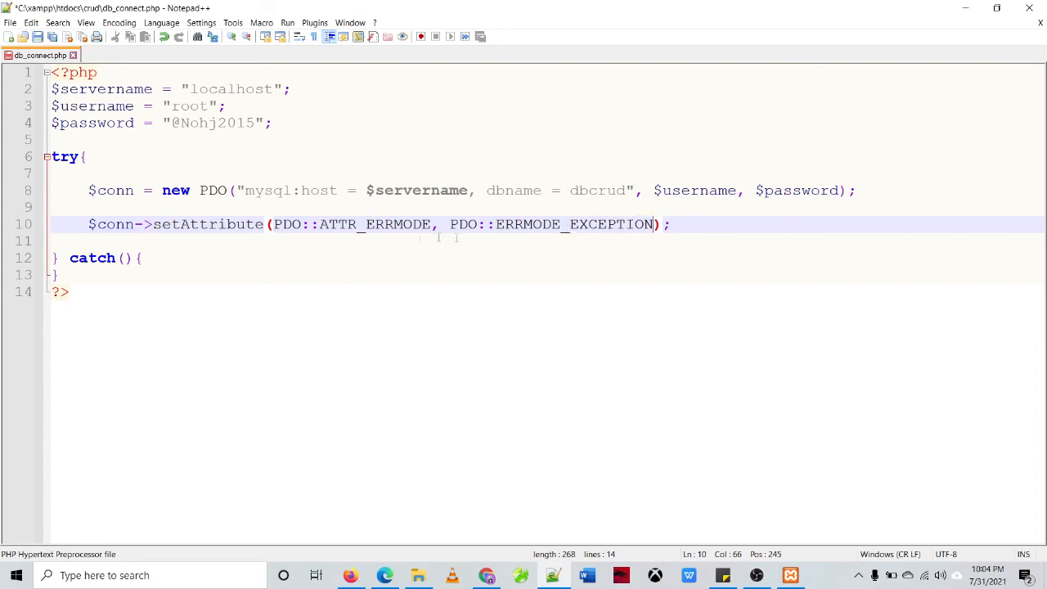
double_click(572, 224)
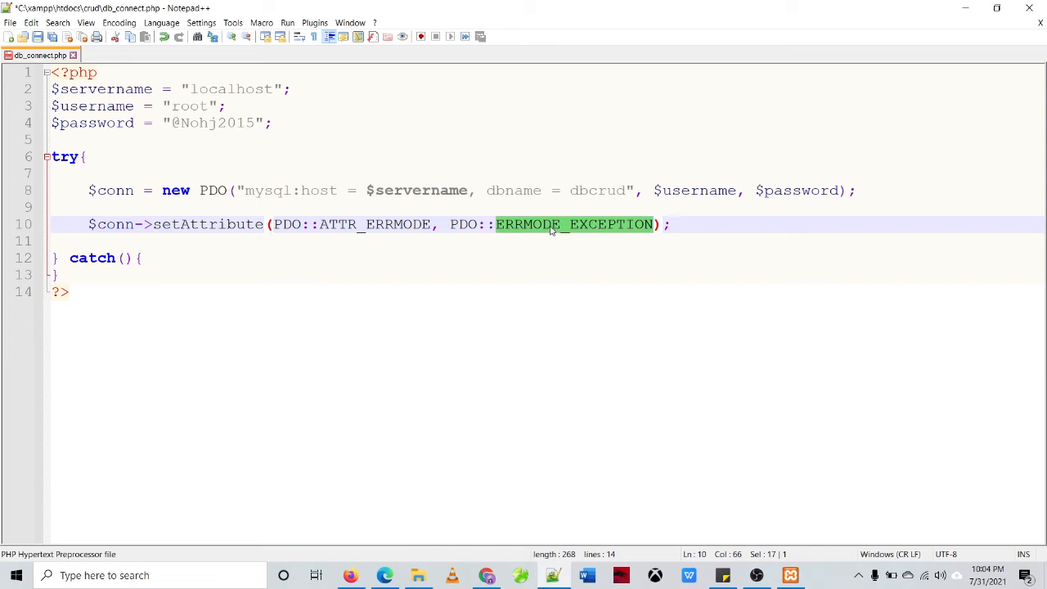
mouse_move(456, 208)
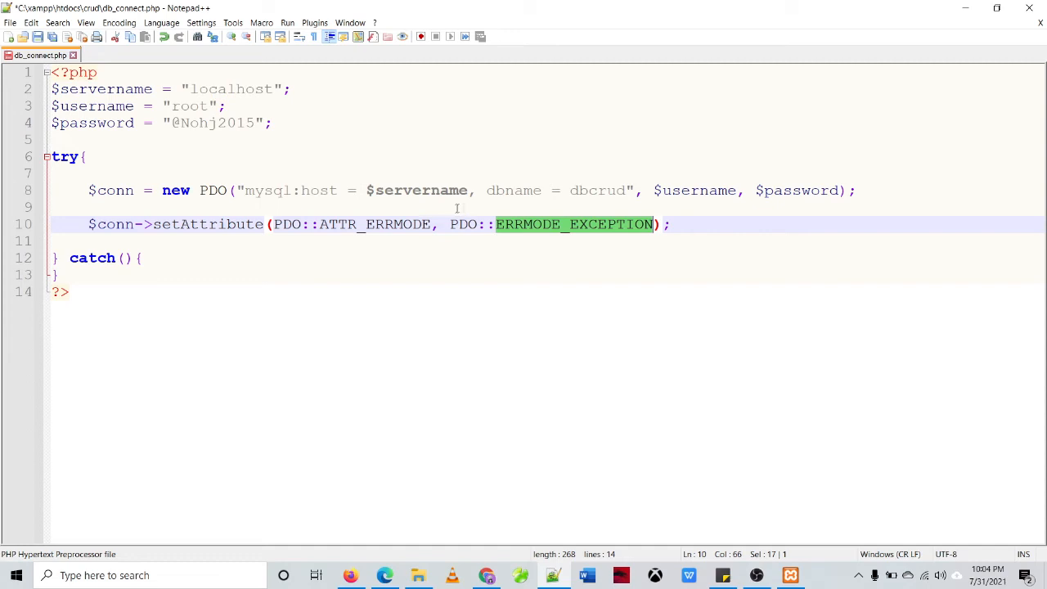
mouse_move(619, 229)
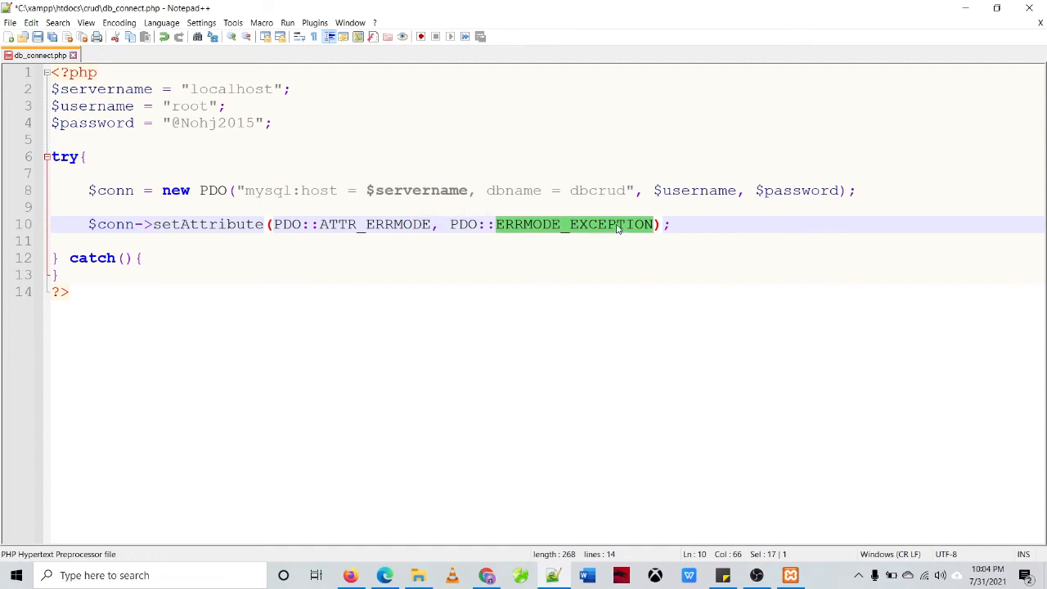
Declare PDOException $e in the catch parentheses and start an echo ""; statement
double_click(91, 258)
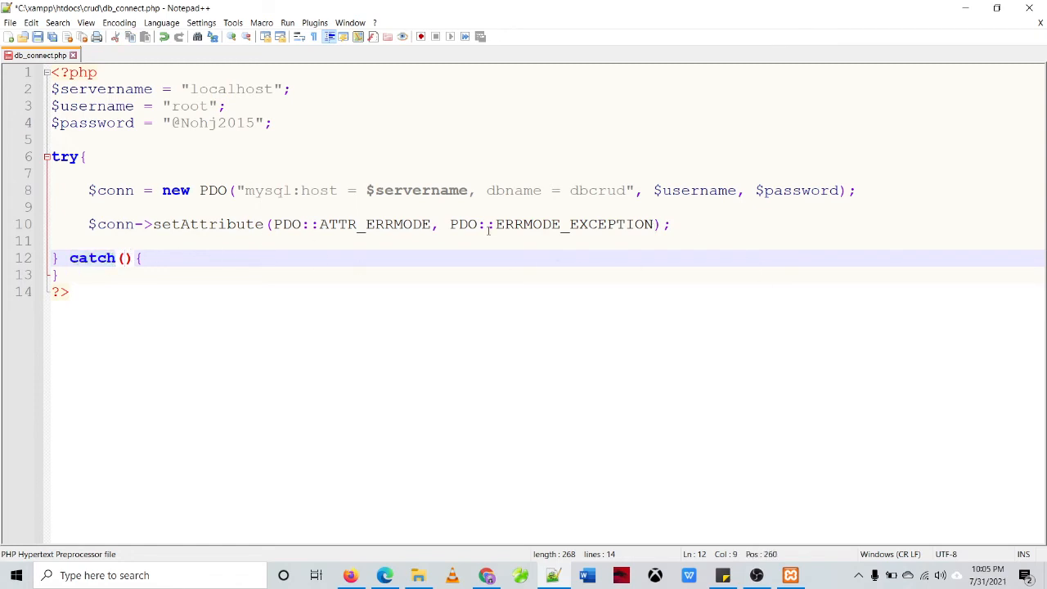
text(PD)
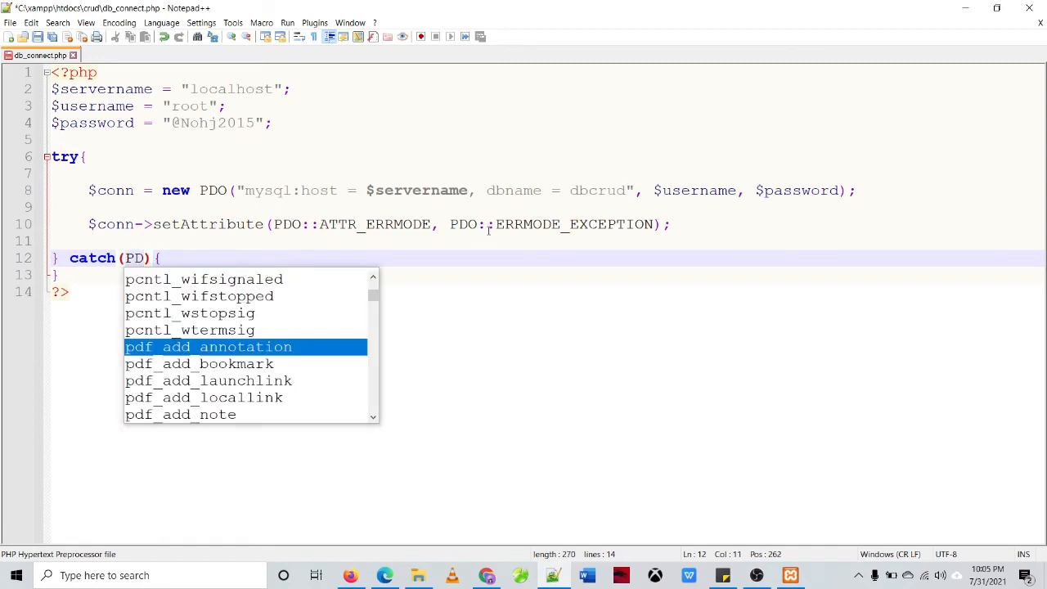
text(O)
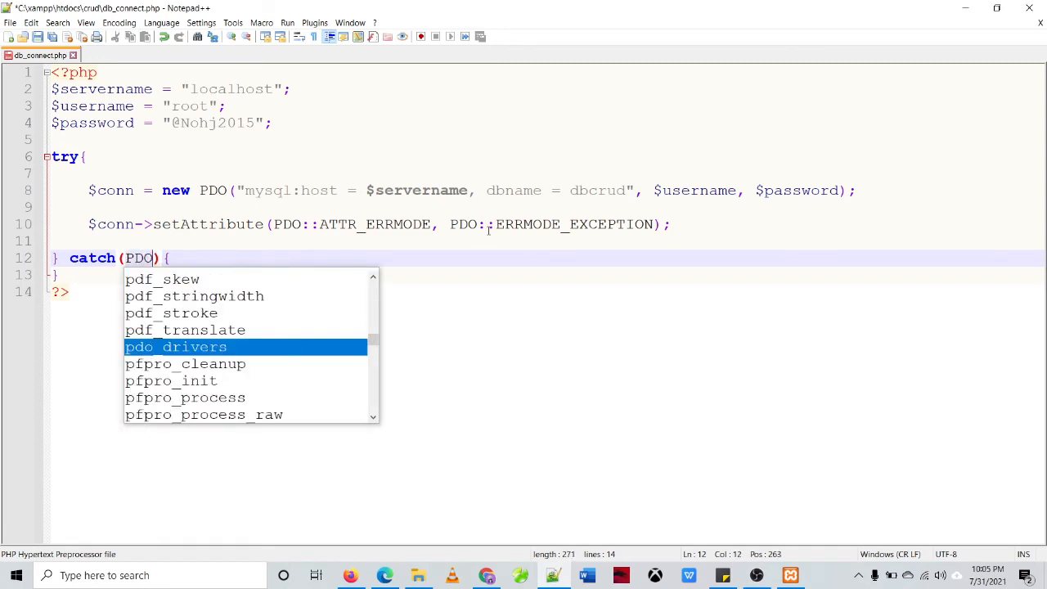
text(Exception $)
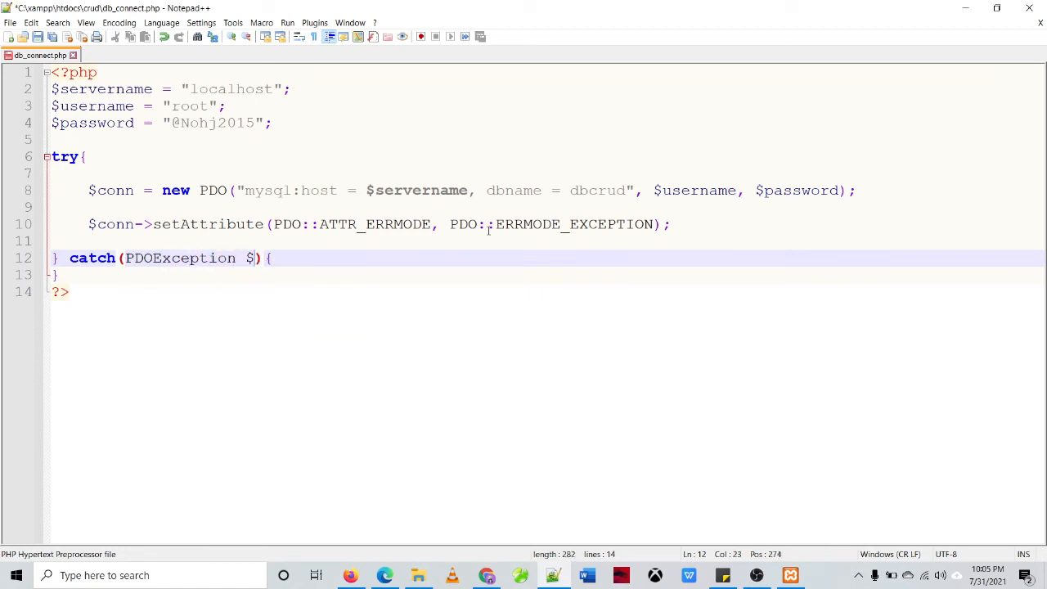
text(e)
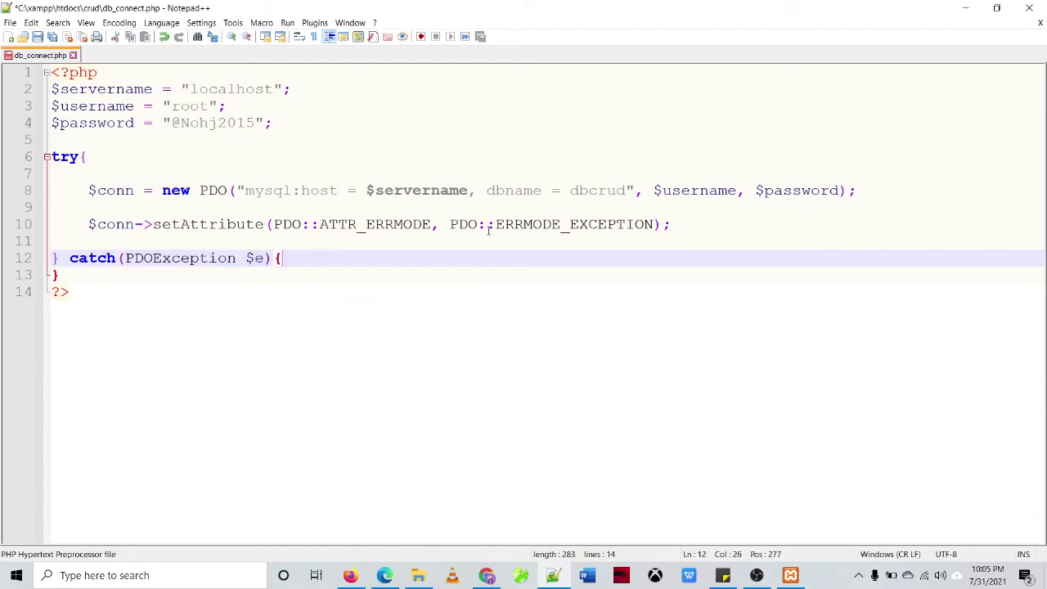
text(ech)
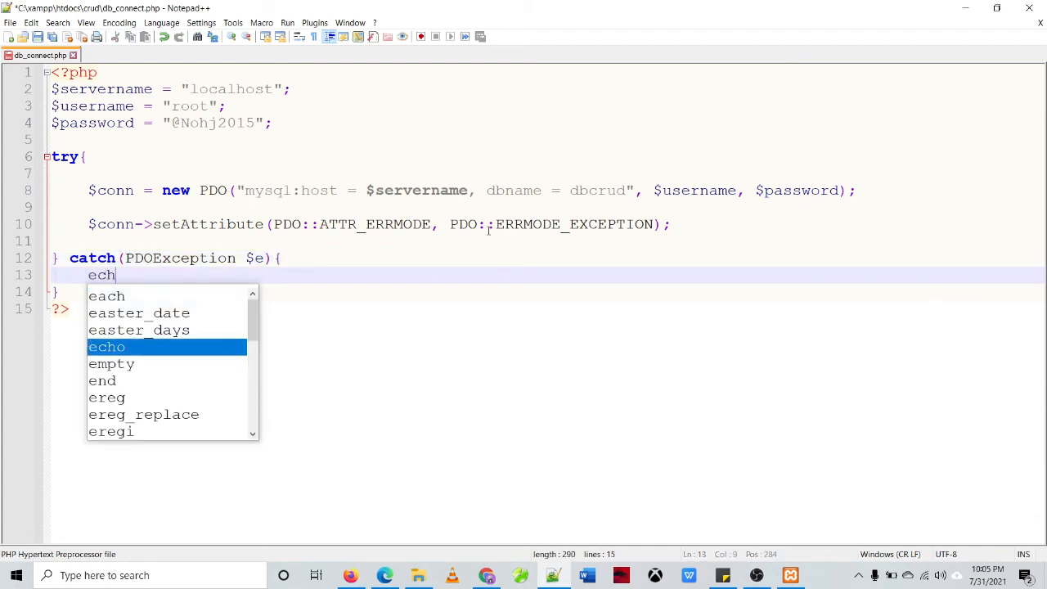
text(o ")
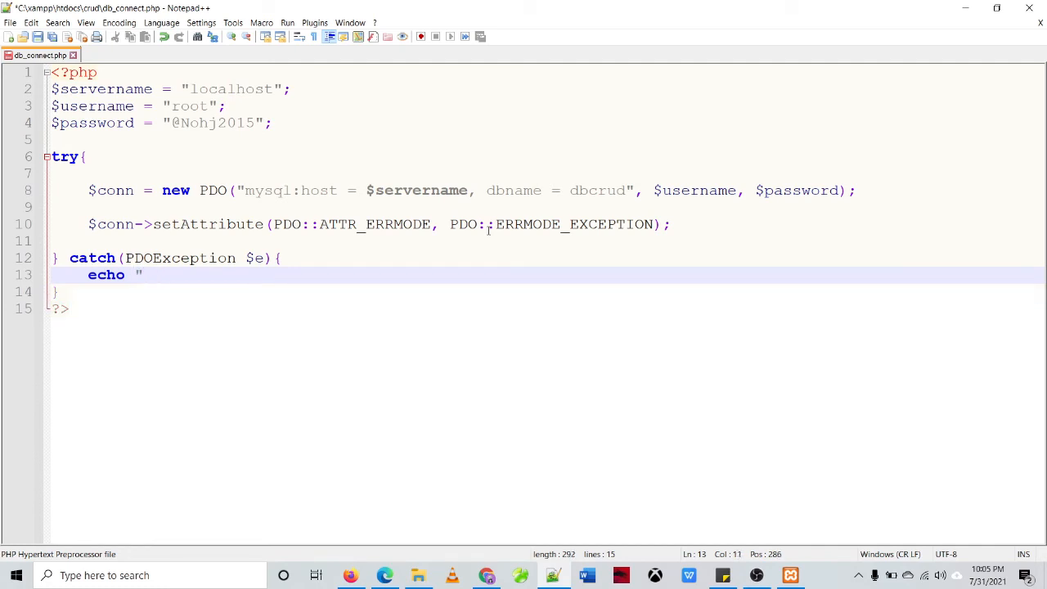
text(")
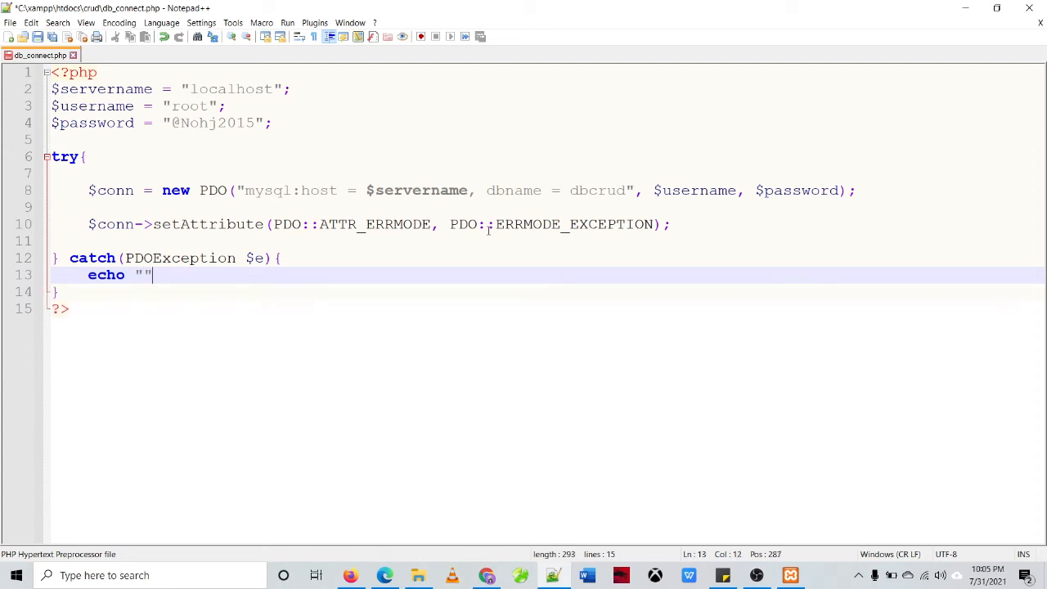
text(;)
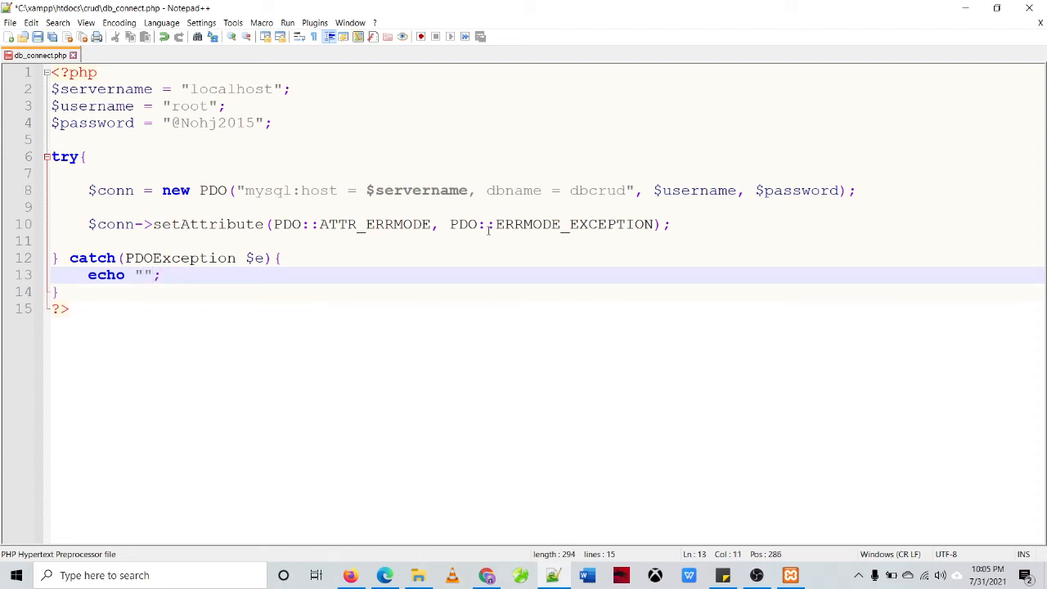
Make the echo print "Connection failed: " . $e->getMessage()
text(Connection fai)
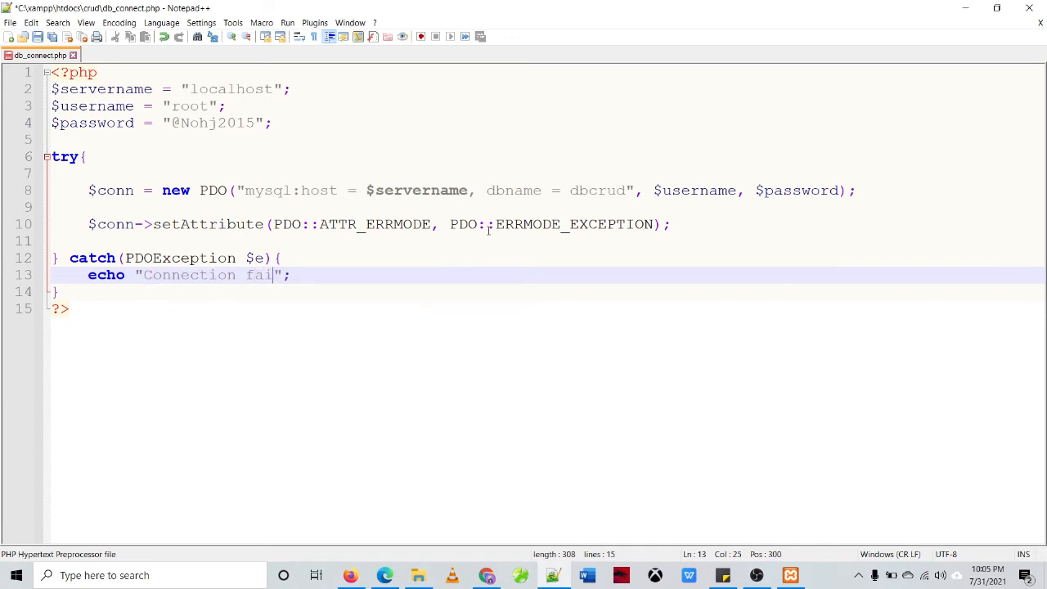
text(led:)
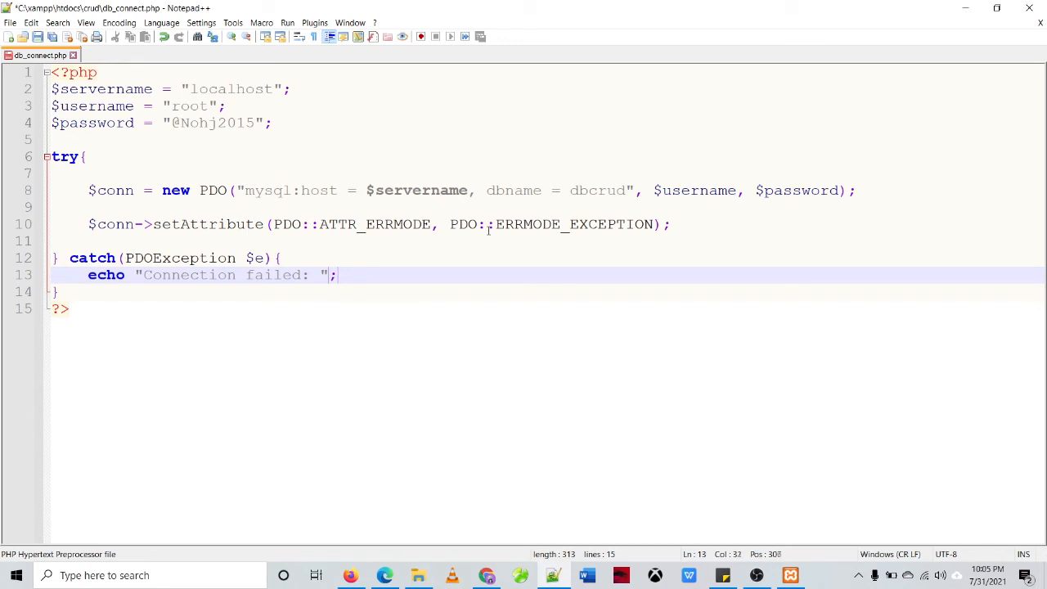
text(.)
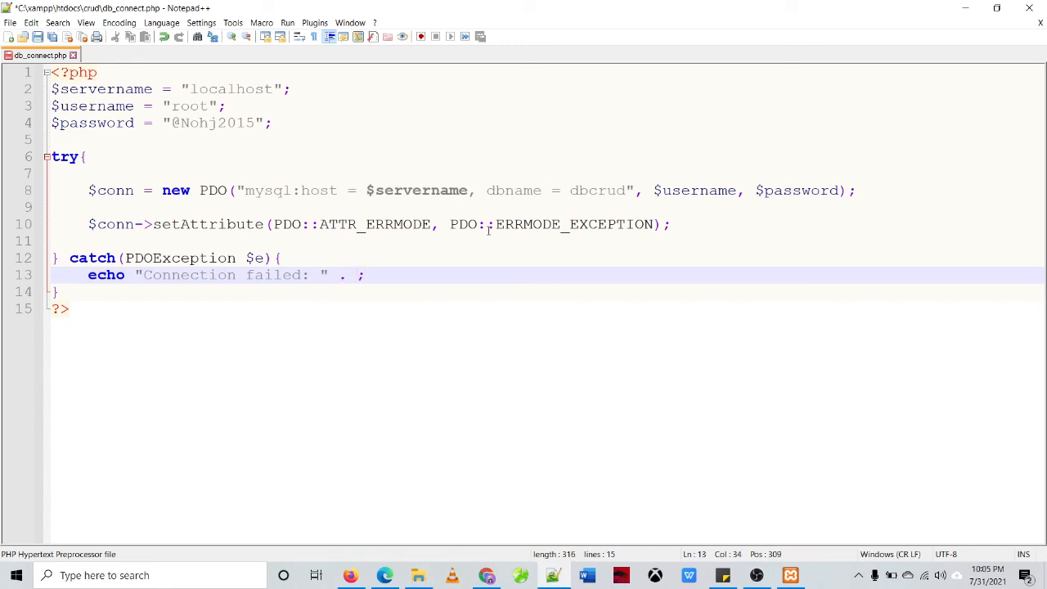
text($e)
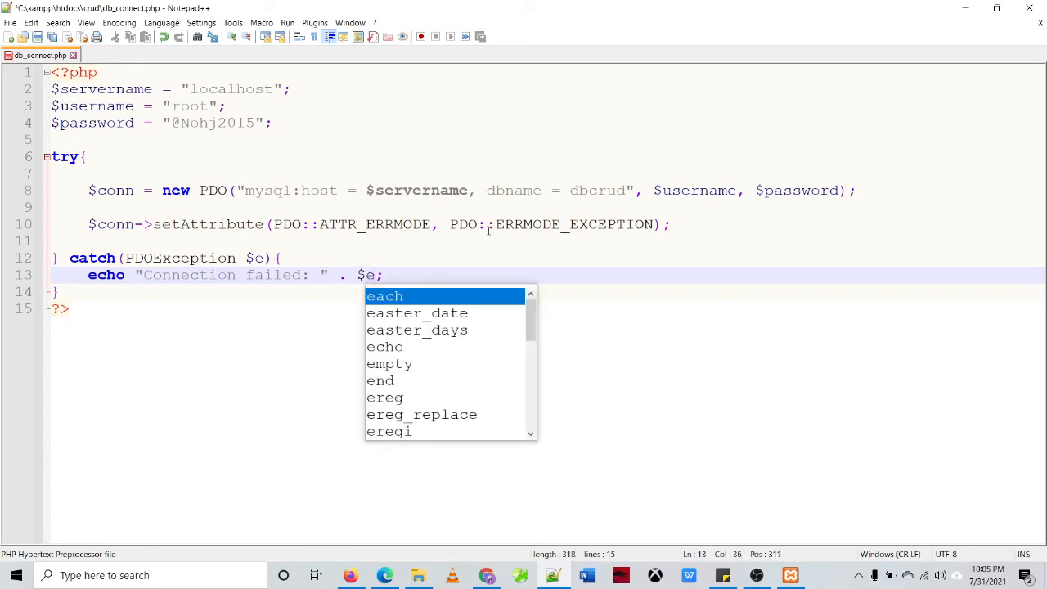
text(->)
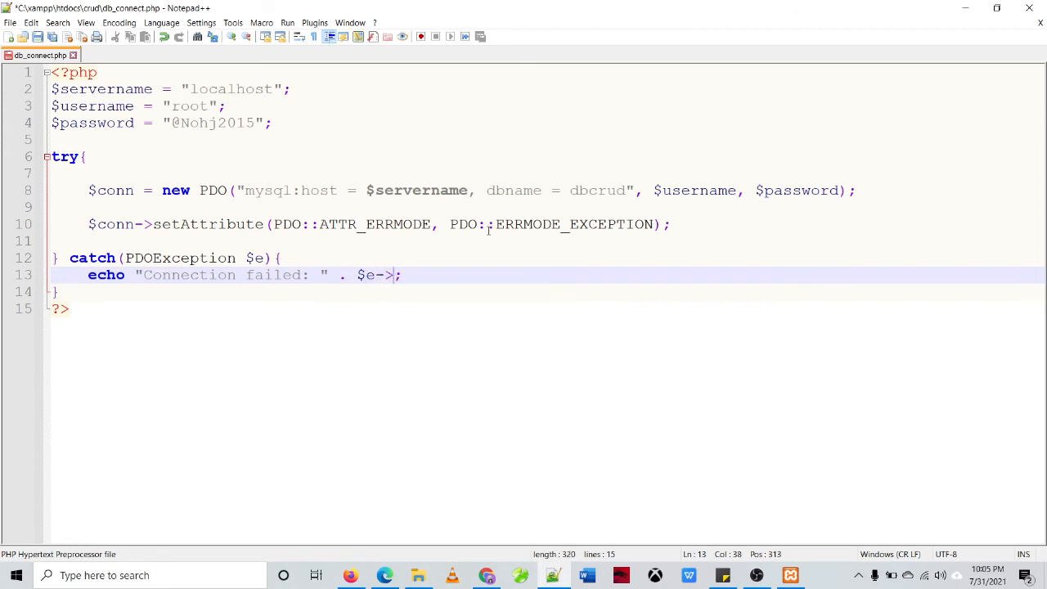
text(getMe)
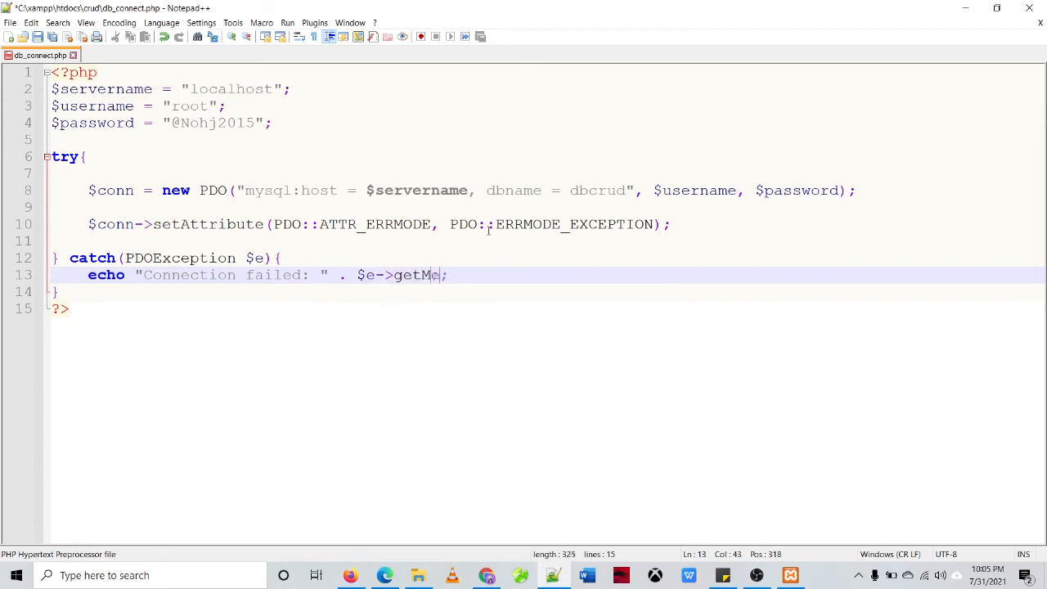
text(essage)
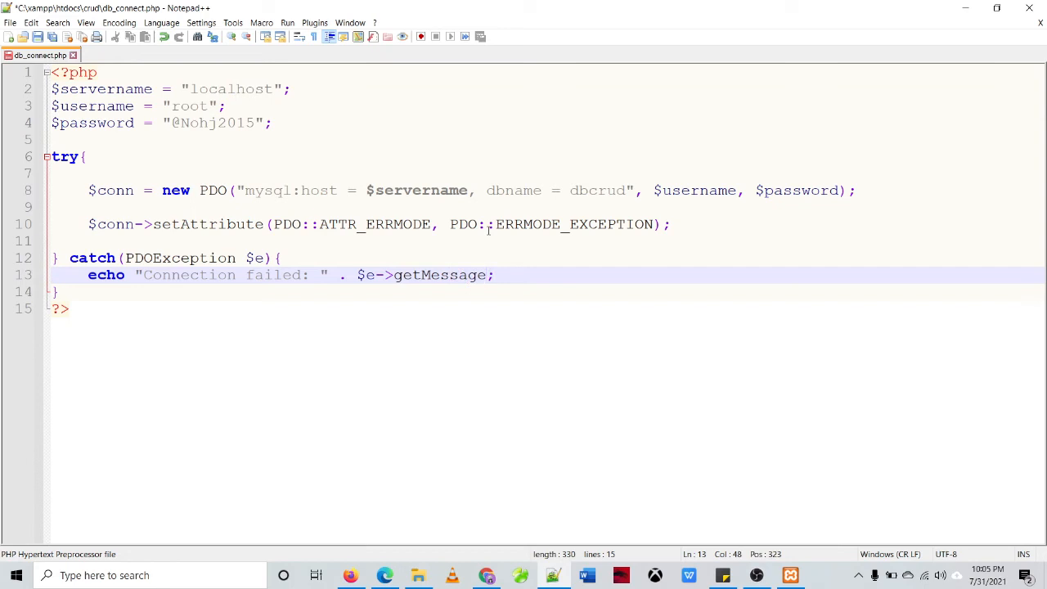
text(())
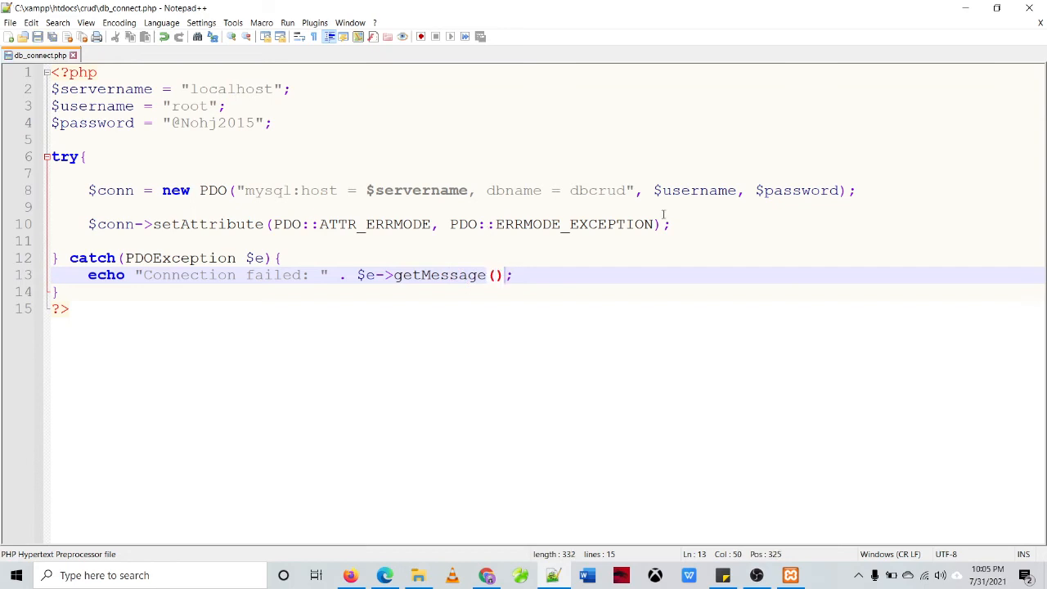
Add echo "Connected to database"; in the try block and select its three statements
key(enter)
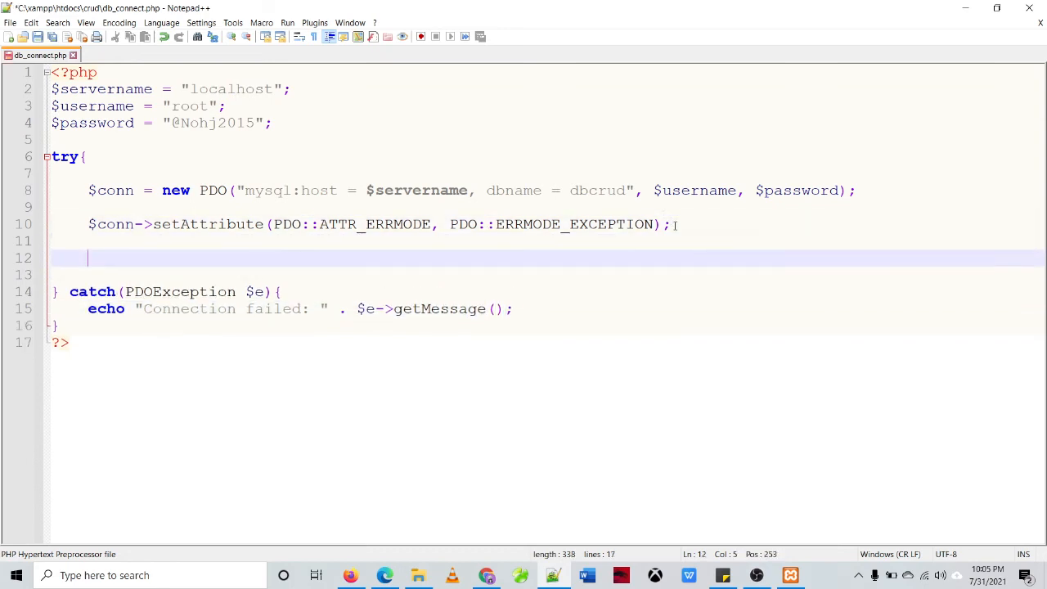
text(echo ")
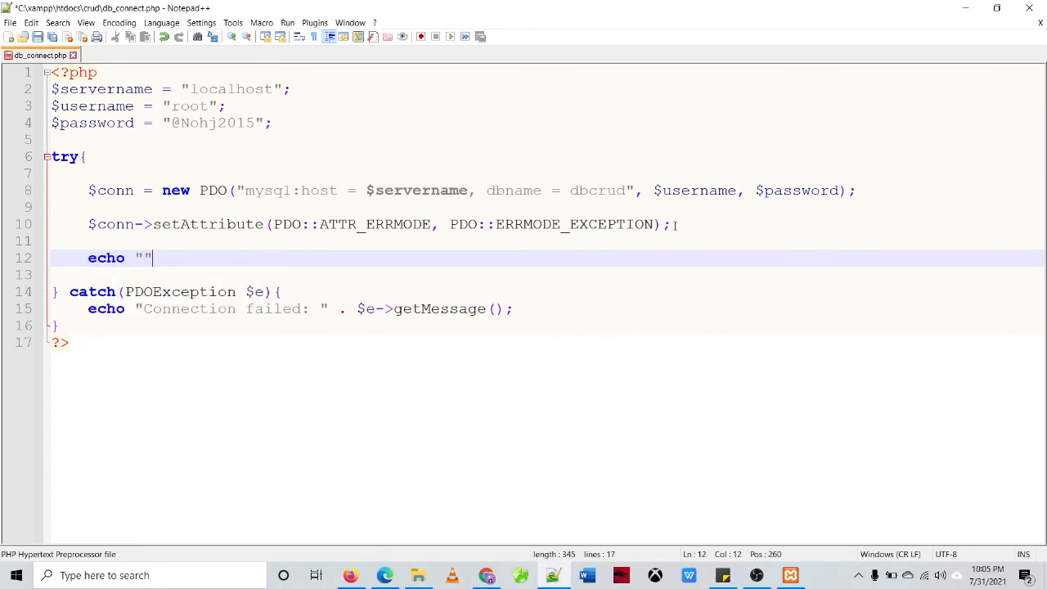
text(Conn)
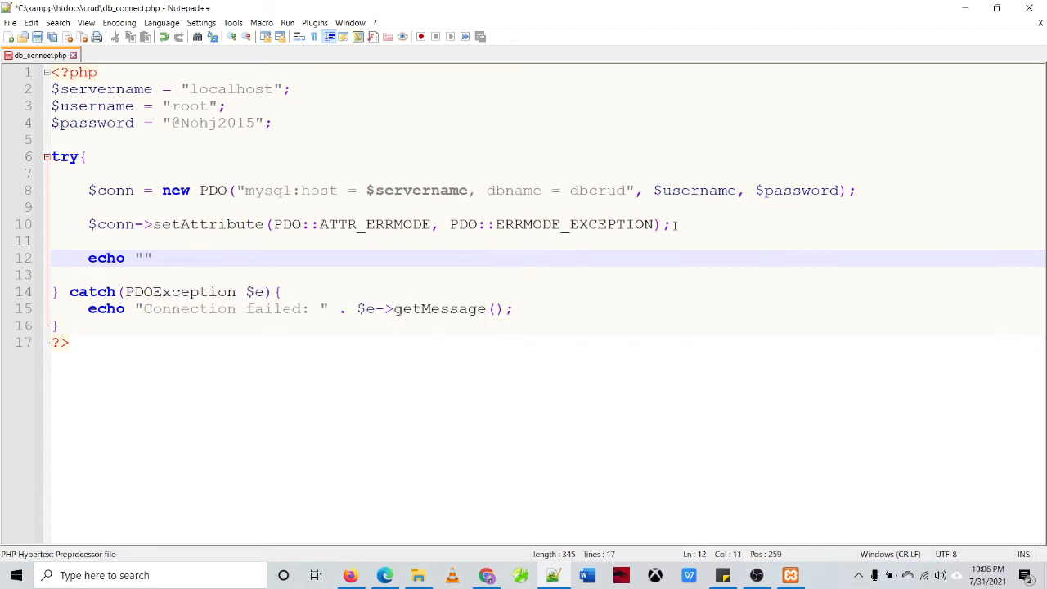
text(Conne)
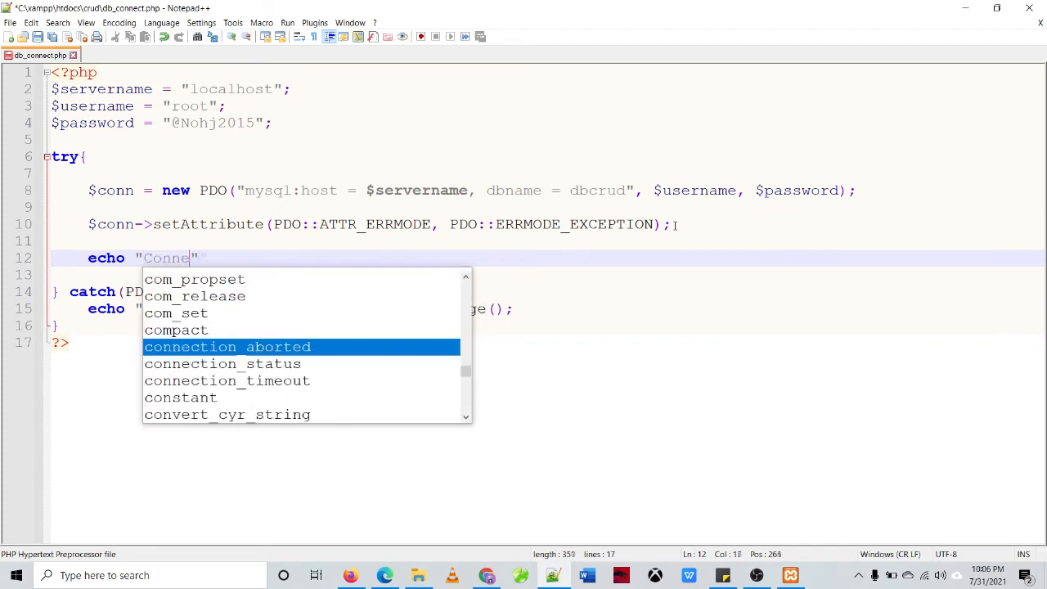
text(cted to da)
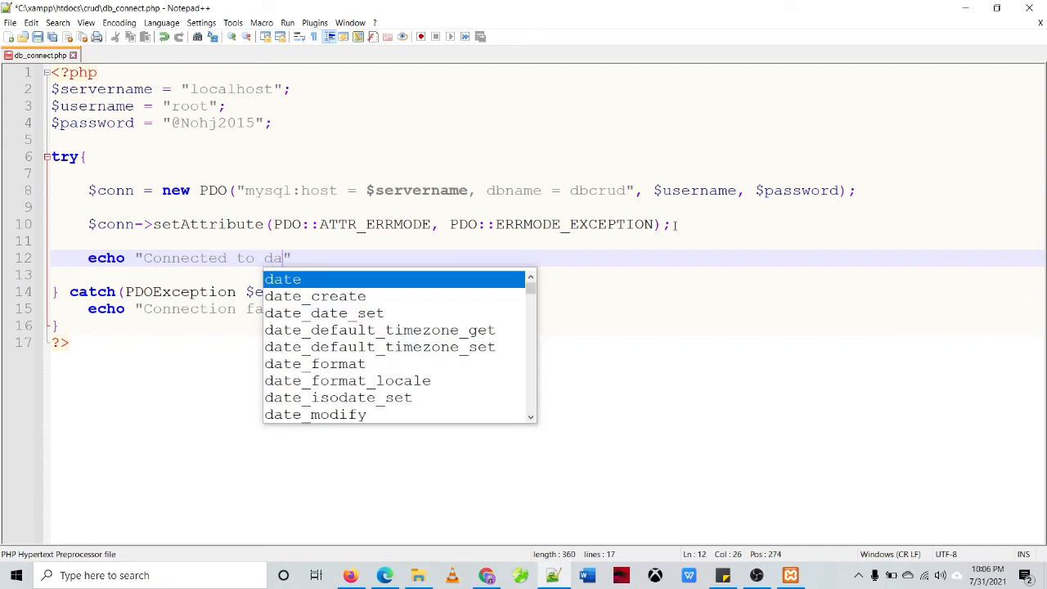
text(tabase)
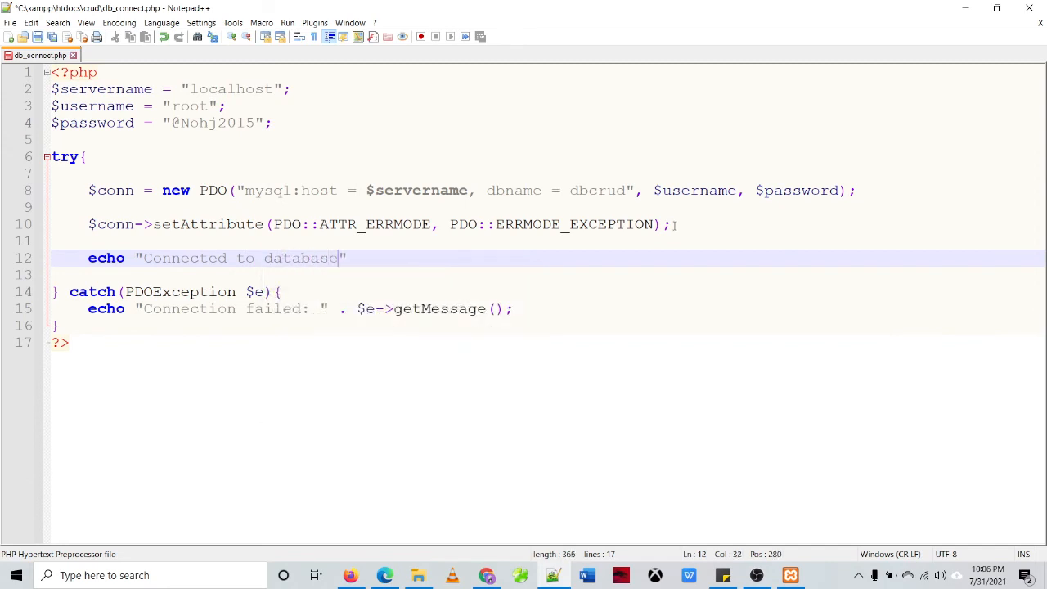
text(;)
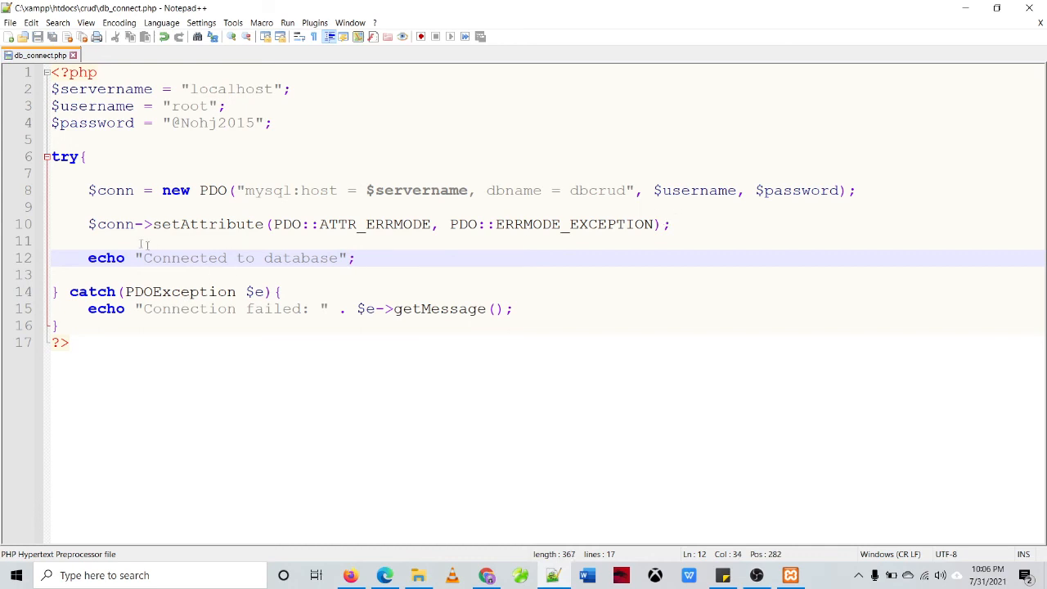
click(89, 190)
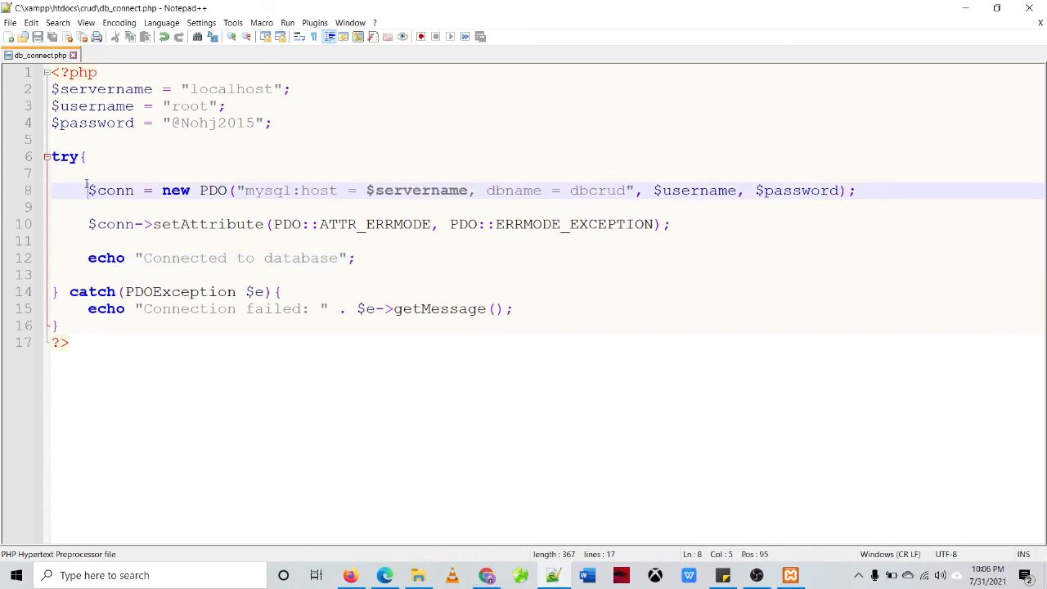
drag(89, 190, 380, 258)
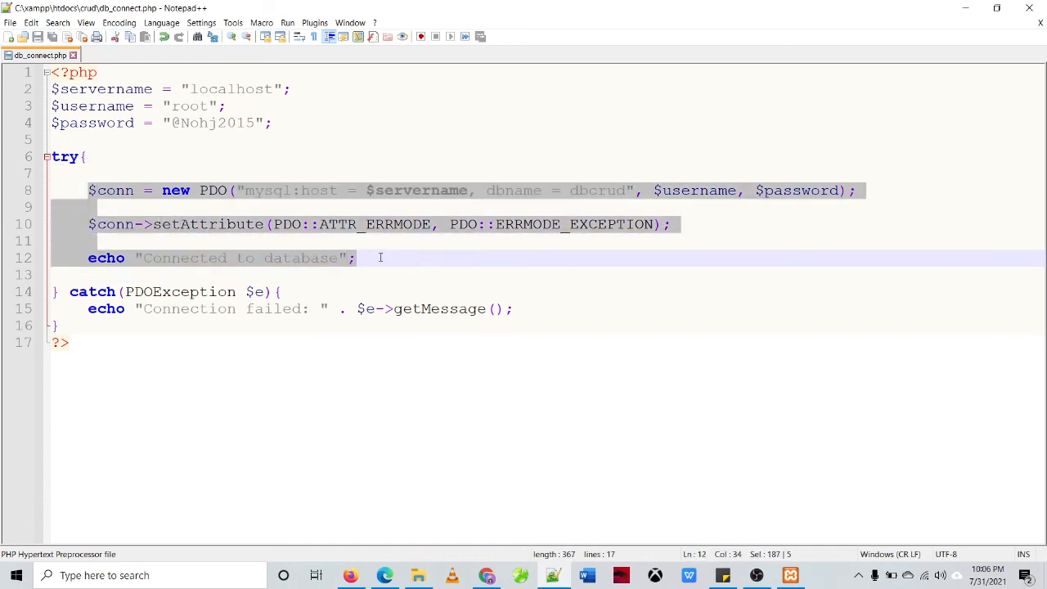
mouse_move(211, 220)
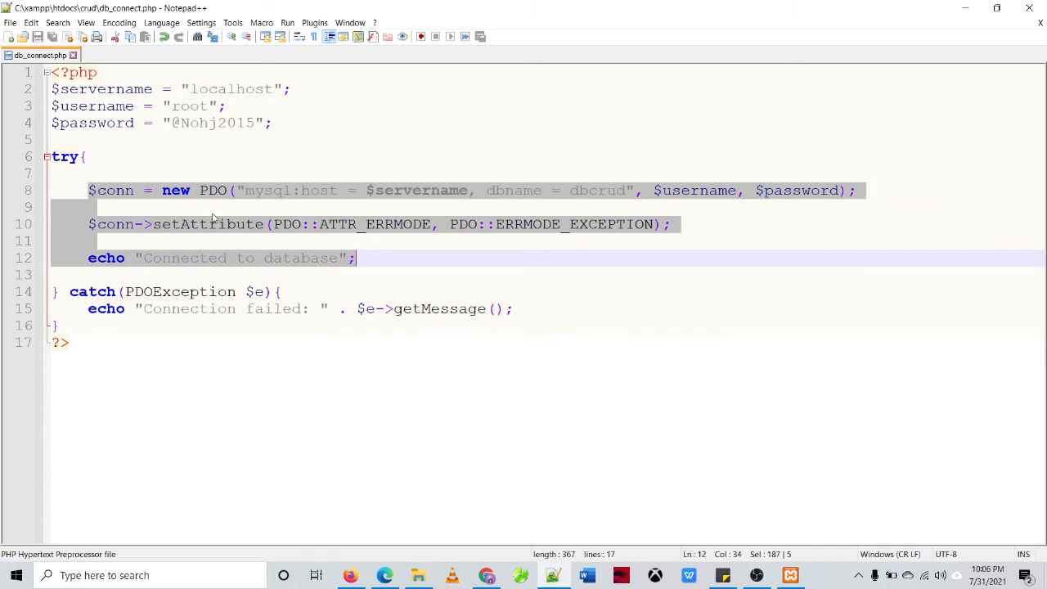
mouse_move(337, 211)
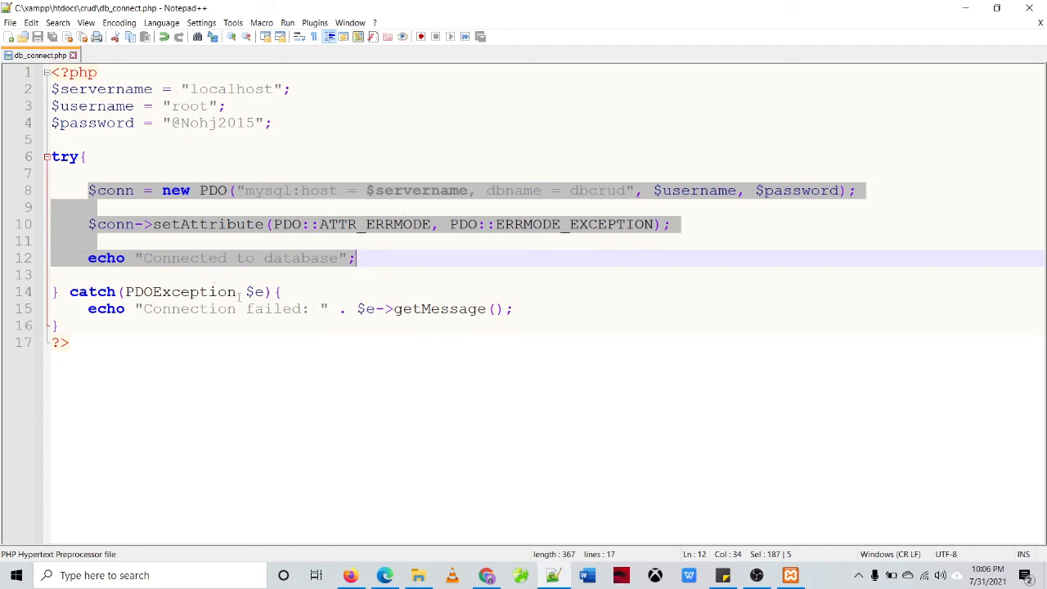
mouse_move(377, 164)
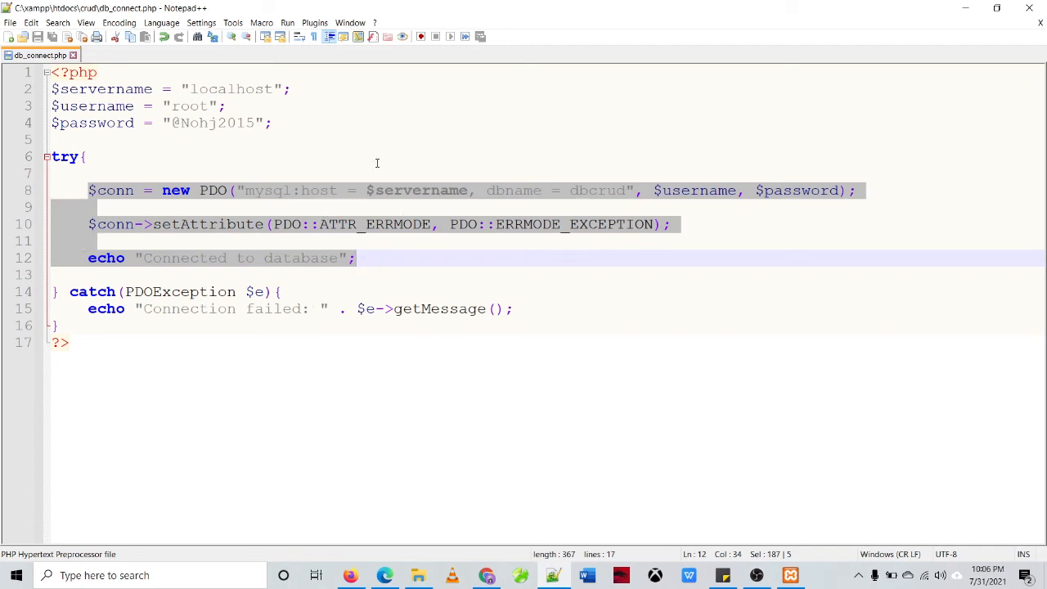
click(177, 105)
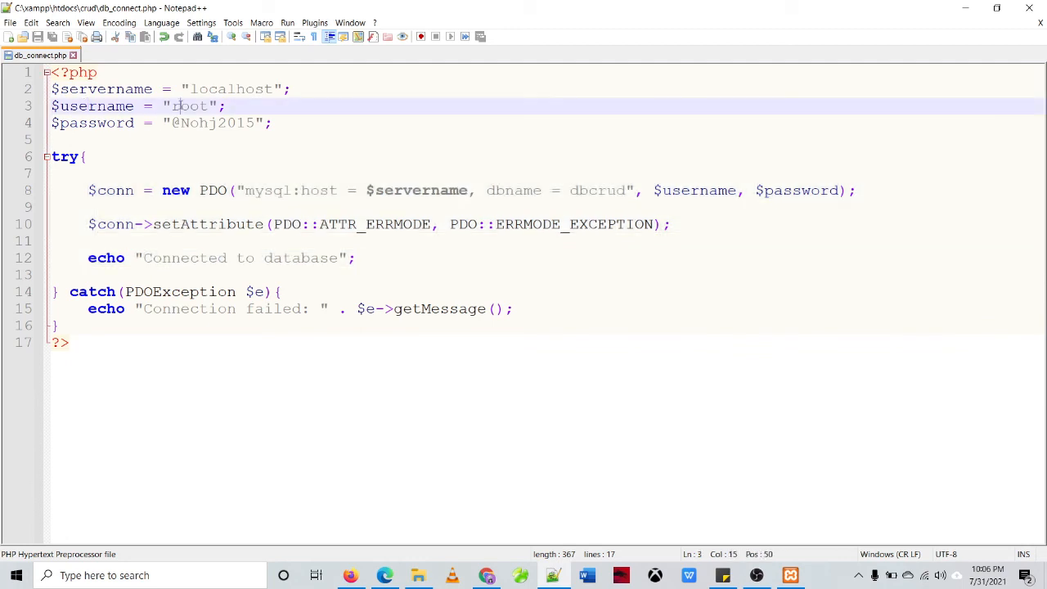
double_click(190, 104)
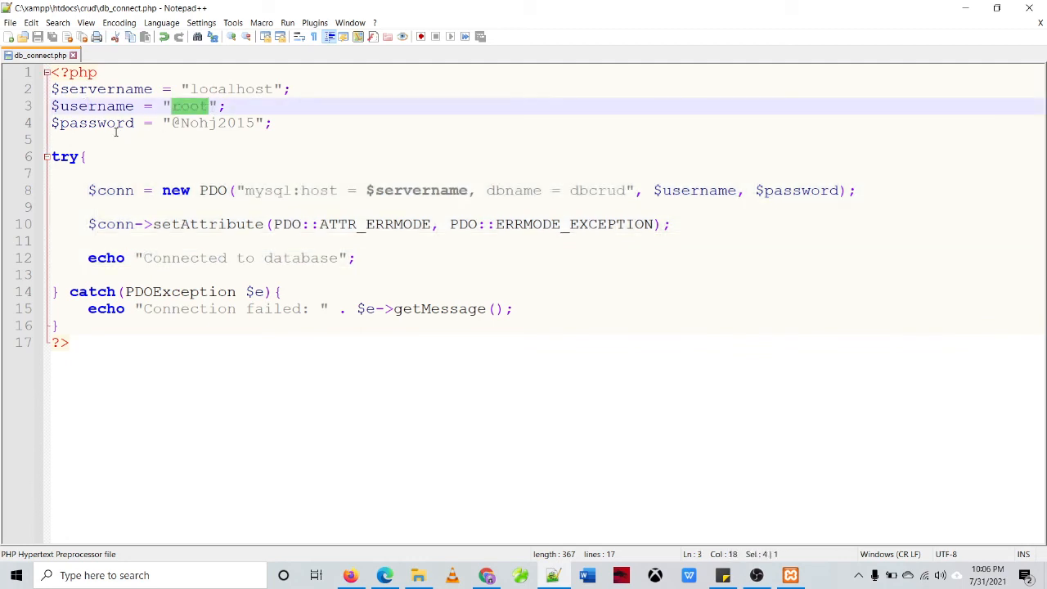
mouse_move(287, 154)
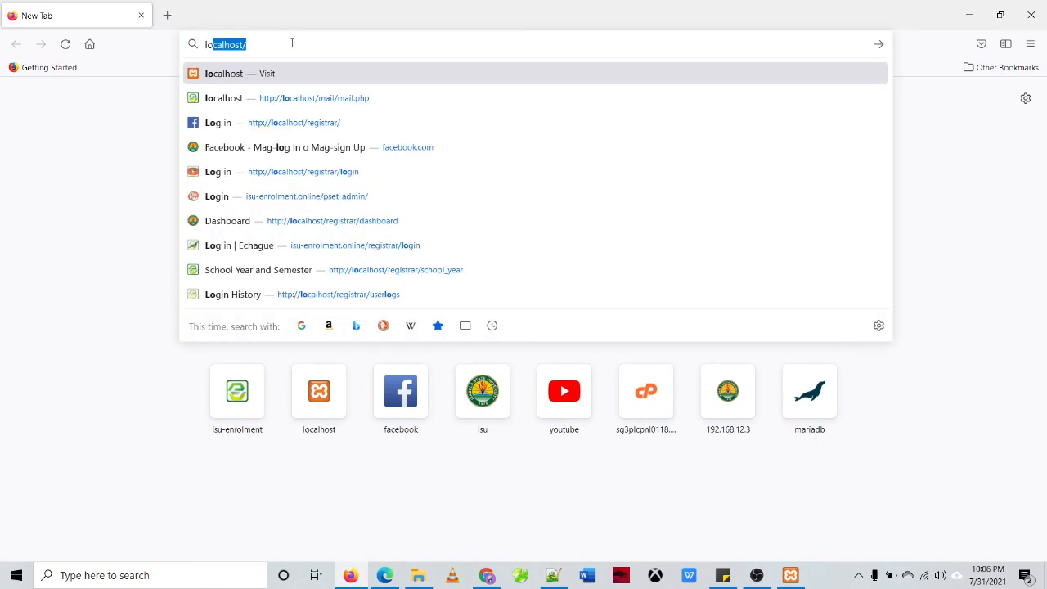
Browse to localhost/crud/ to see the folder listing with db_connect.php
text(localhost/d)
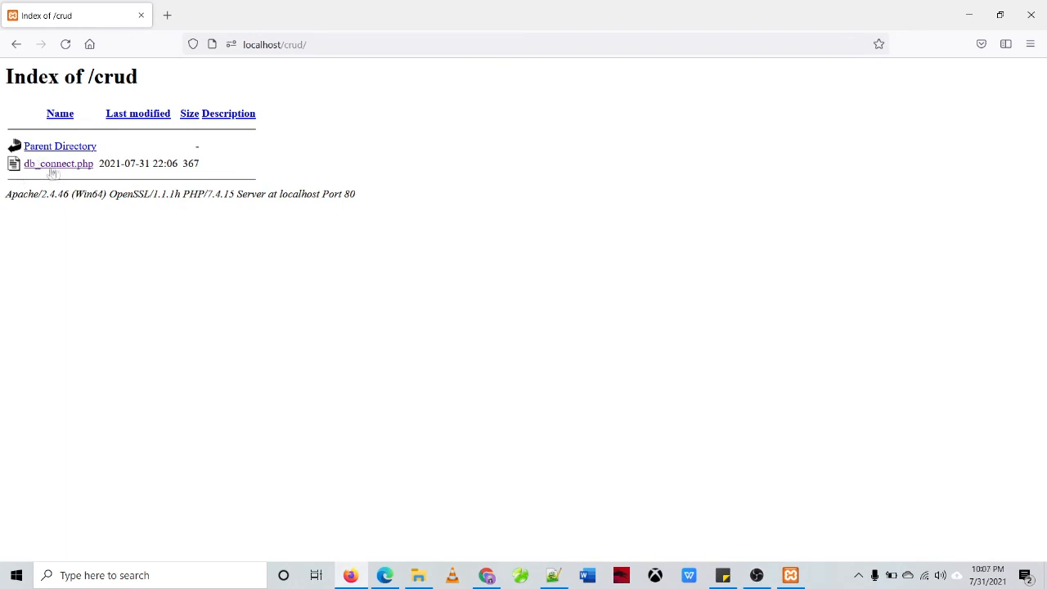
mouse_move(64, 167)
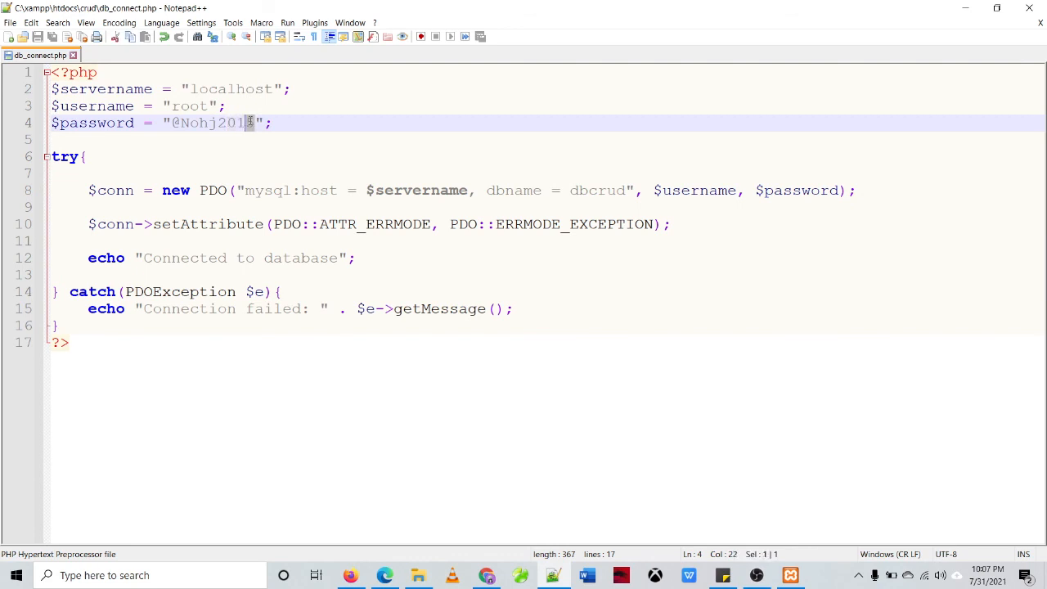
Replace the password's last digit with 1 so the credentials are wrong
text(1)
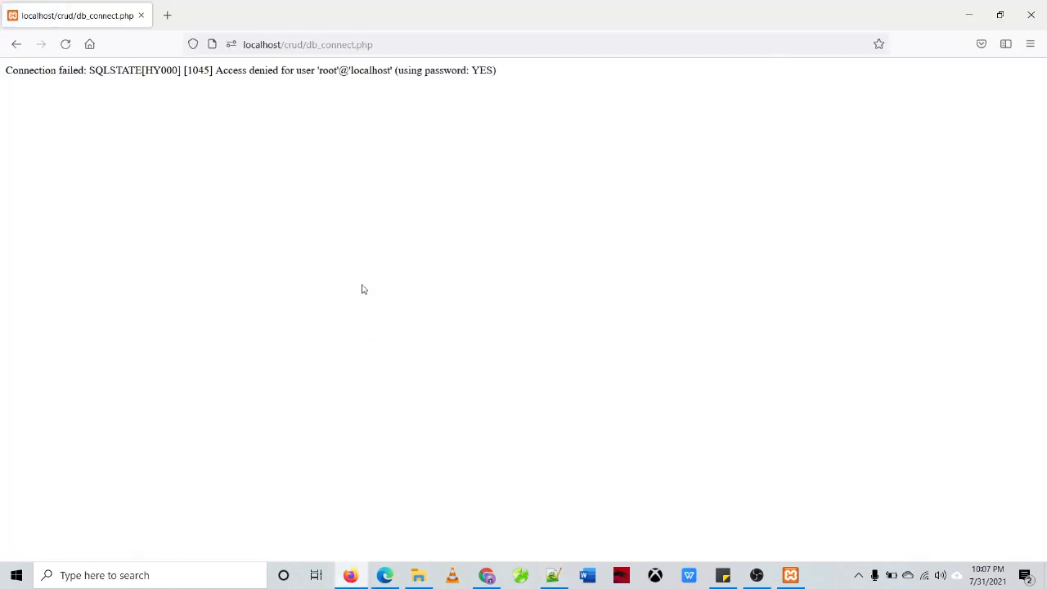
mouse_move(300, 85)
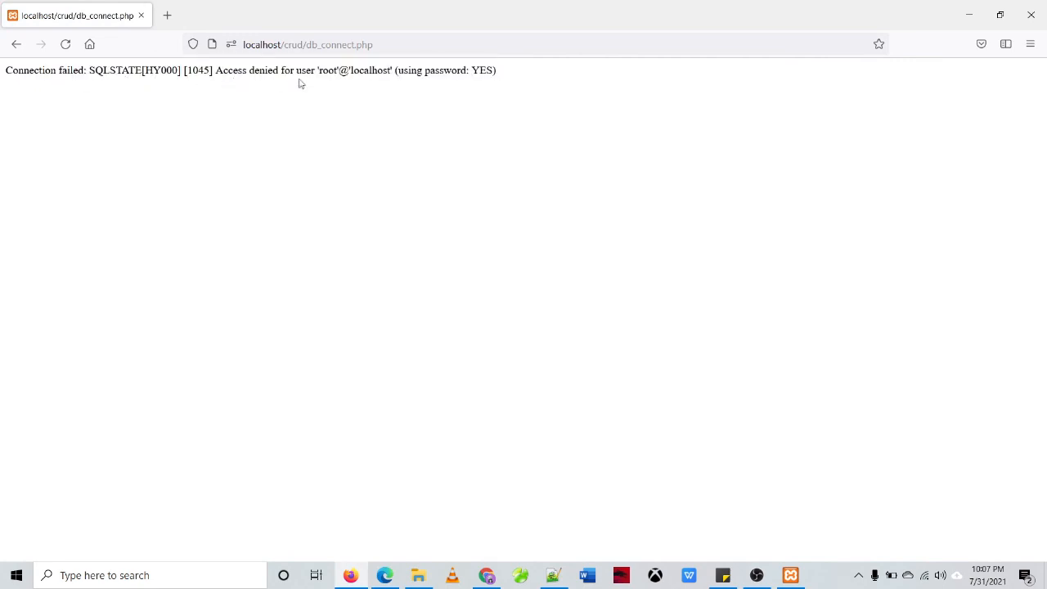
mouse_move(354, 87)
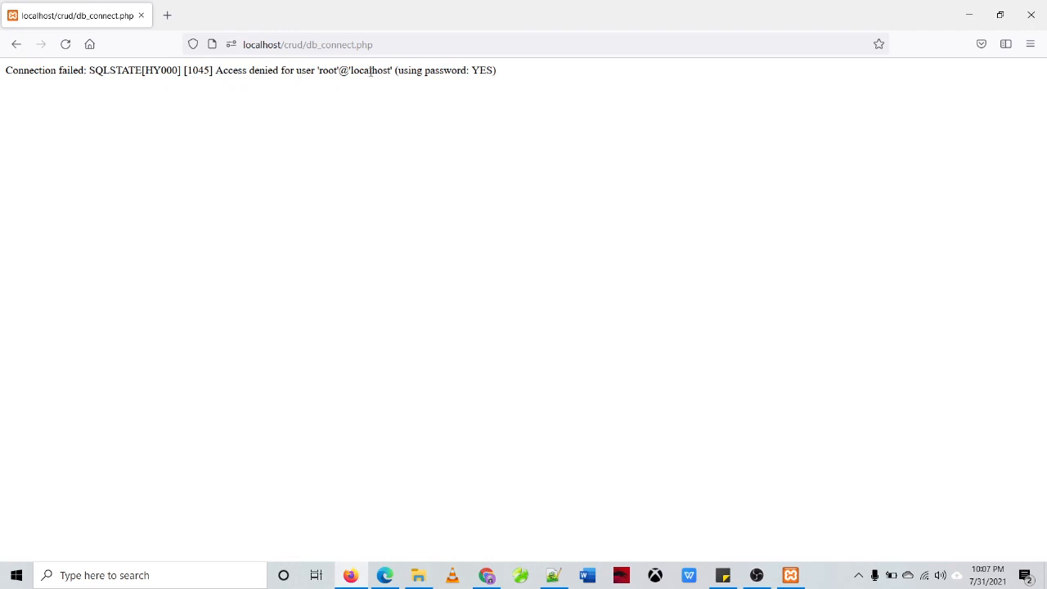
mouse_move(542, 543)
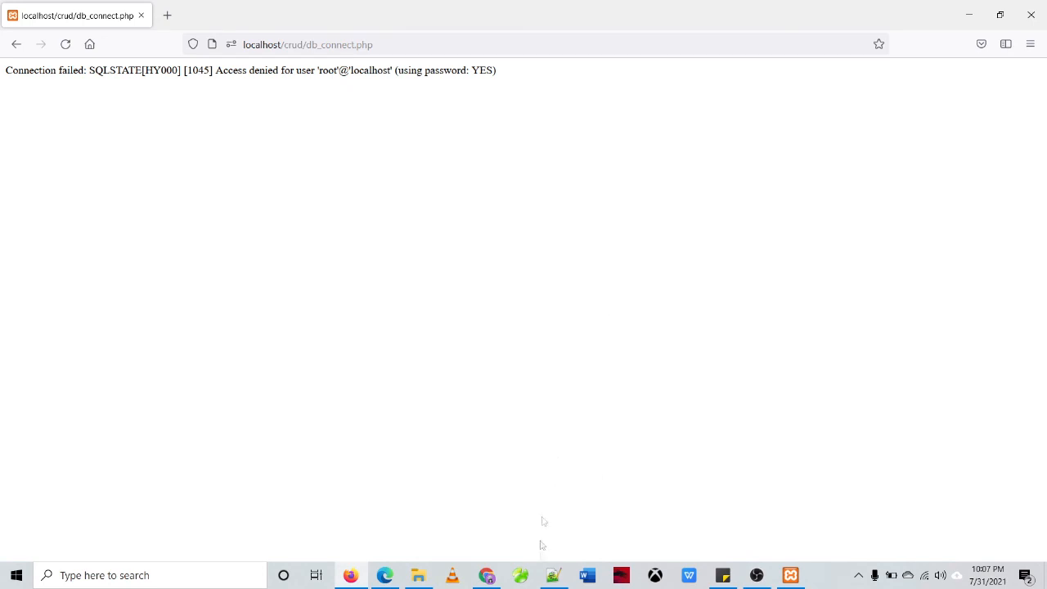